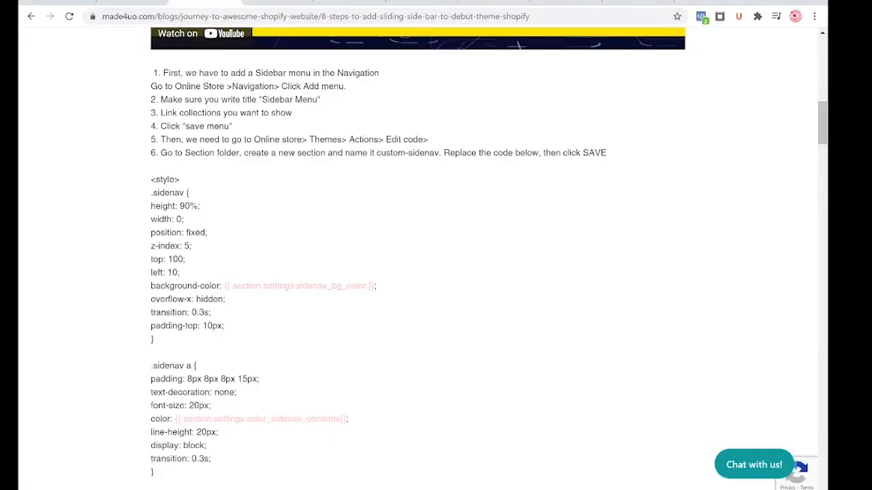
# Review the tutorial's sidebar steps, then switch to the Shopify admin Themes page
pyautogui.moveTo(257, 73); pyautogui.dragTo(354, 73)
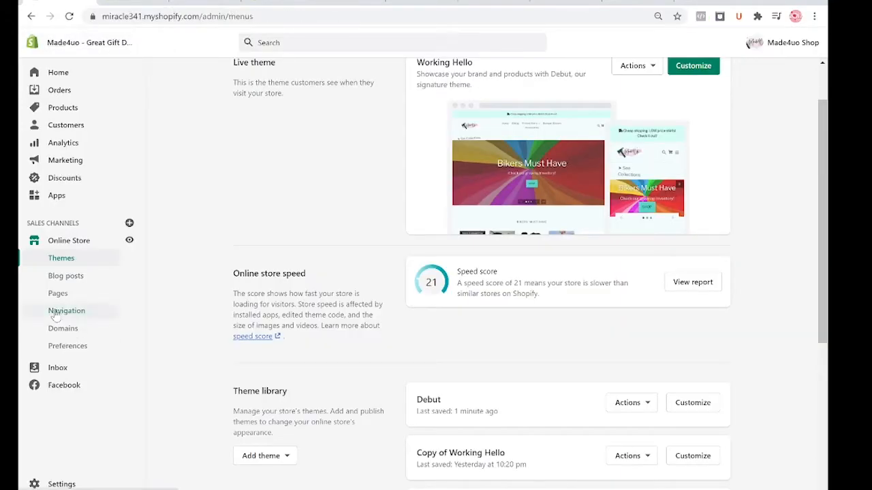
# Create a new menu titled 'Sidebar menu' with handle sidebar-menu, from the Navigation page
pyautogui.click(66, 310)
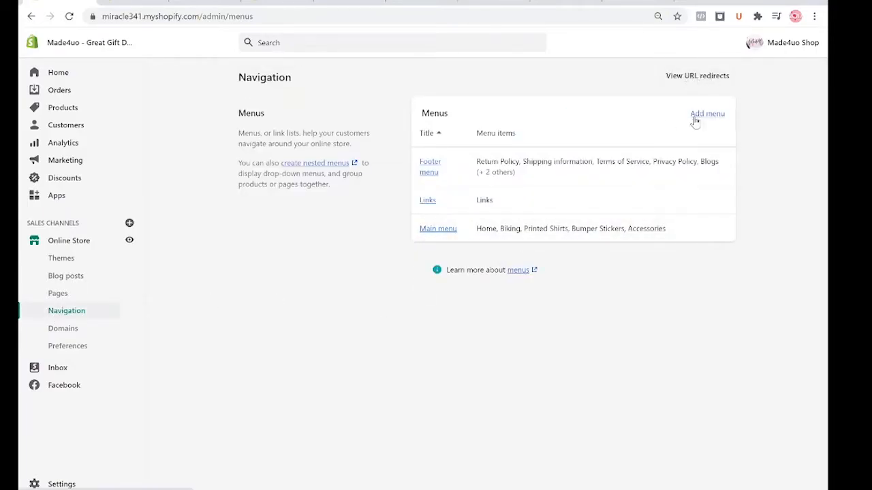
pyautogui.click(707, 113)
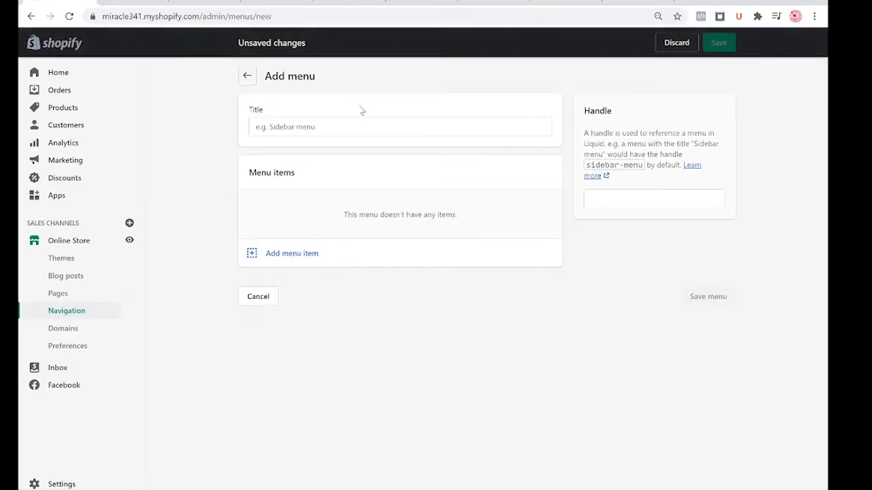
pyautogui.write('Side')
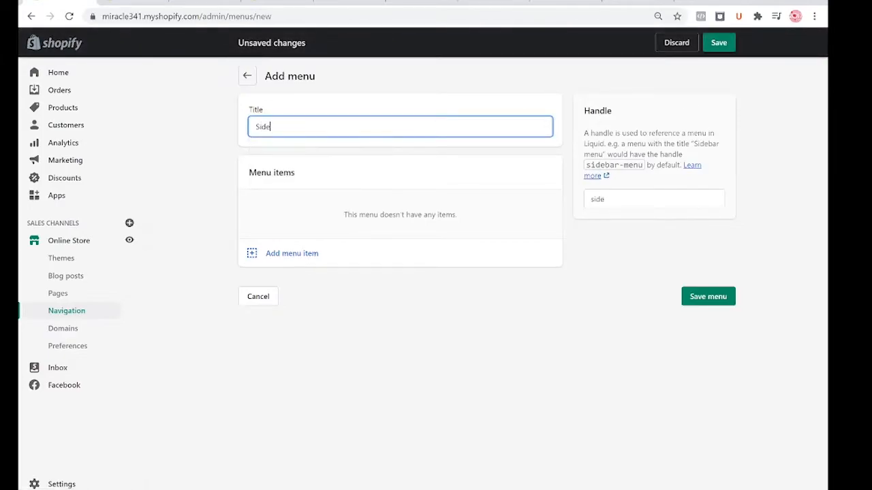
pyautogui.write('bar-')
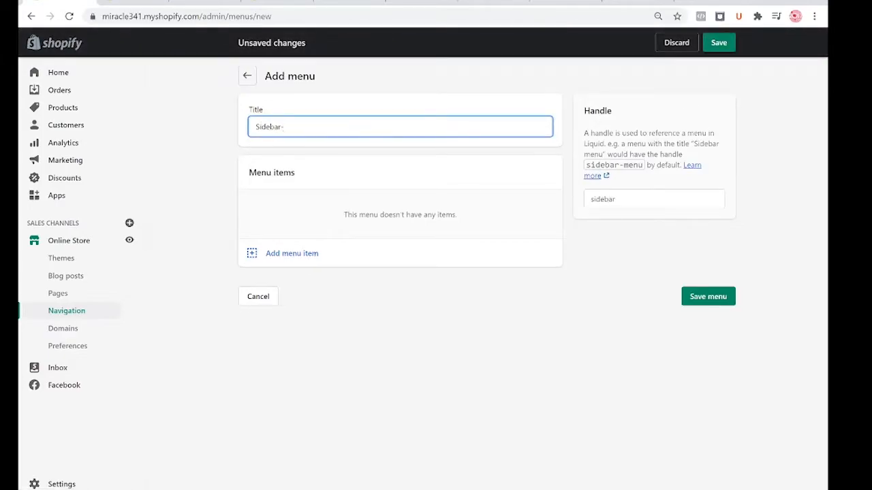
pyautogui.write('menu')
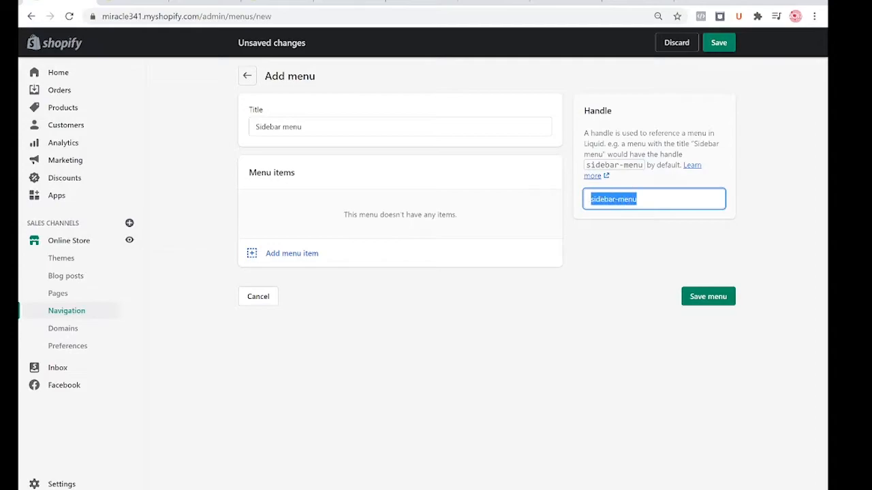
pyautogui.moveTo(620, 215)
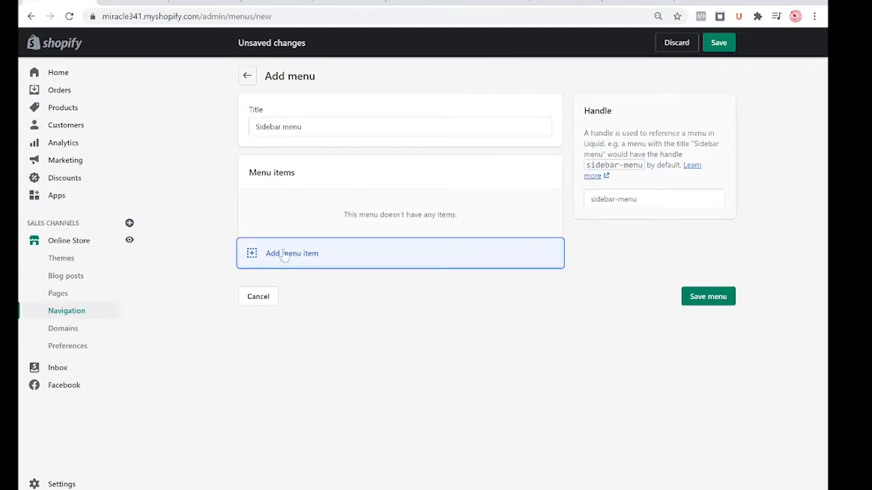
# Add a 'Biking' menu item linked to Collections > Biking
pyautogui.click(286, 252)
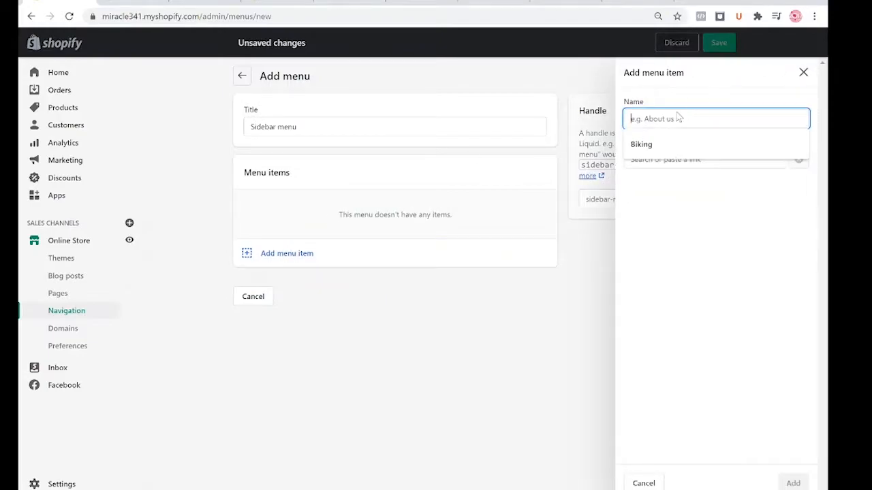
pyautogui.write('Biking')
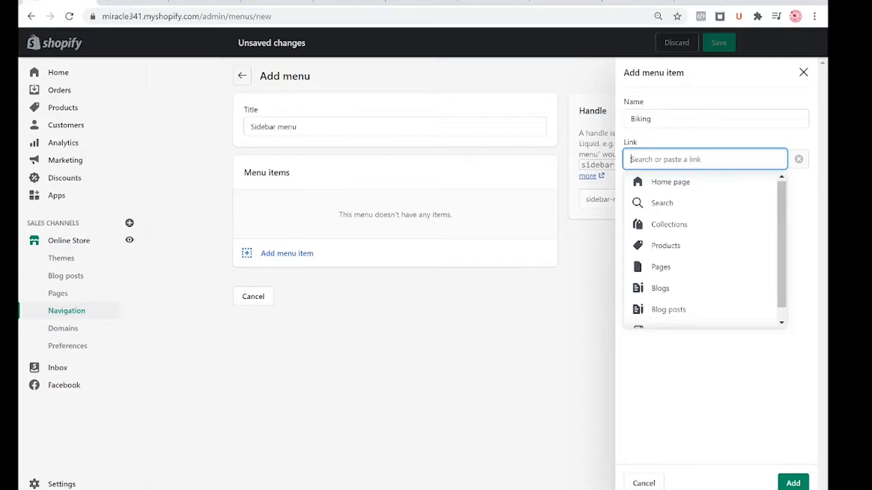
pyautogui.click(668, 223)
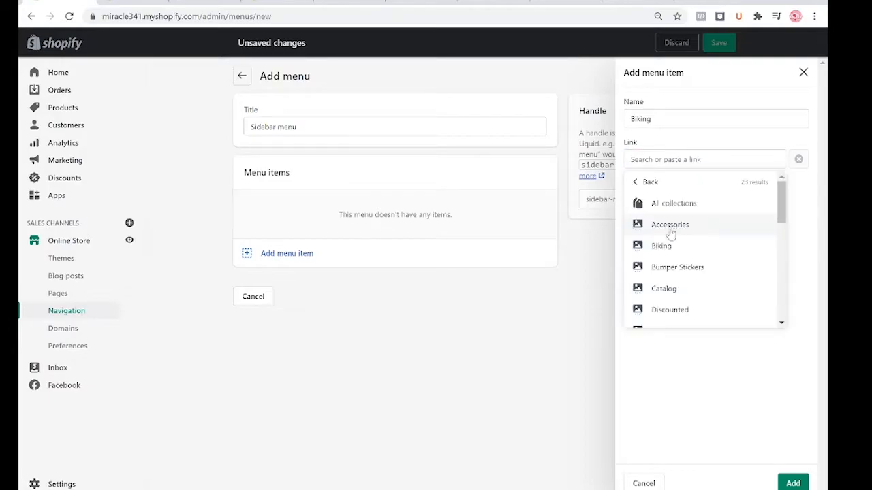
pyautogui.click(661, 246)
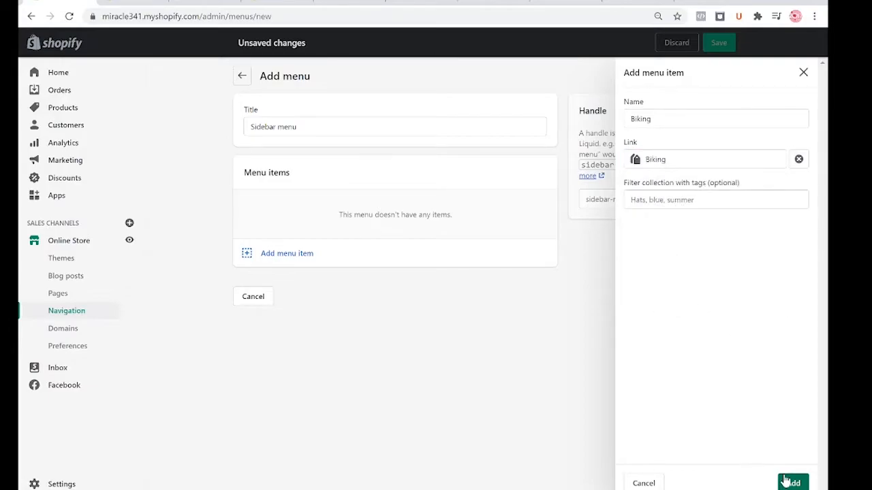
pyautogui.click(791, 482)
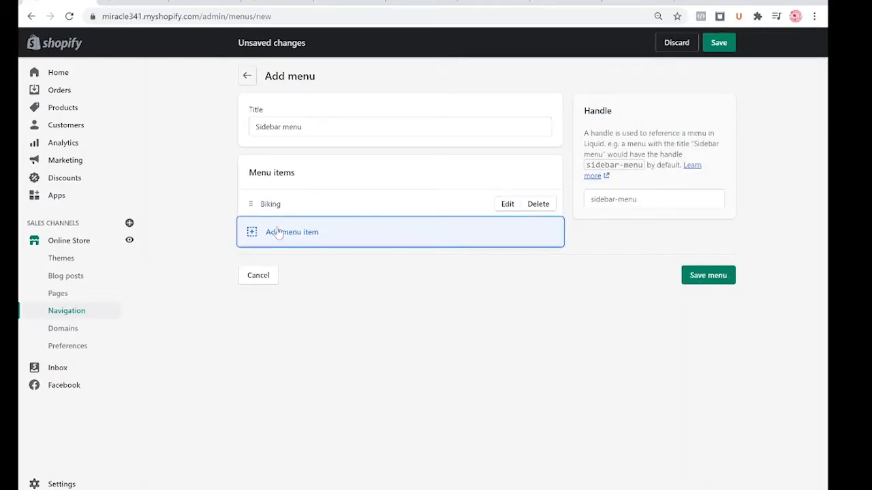
pyautogui.moveTo(301, 242)
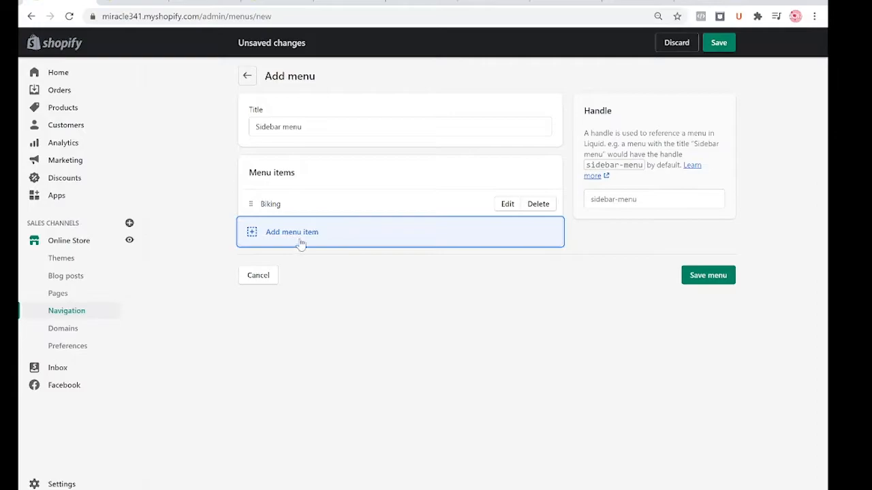
# Add a 'Love Shirts' menu item linked to Collections > Love
pyautogui.click(291, 231)
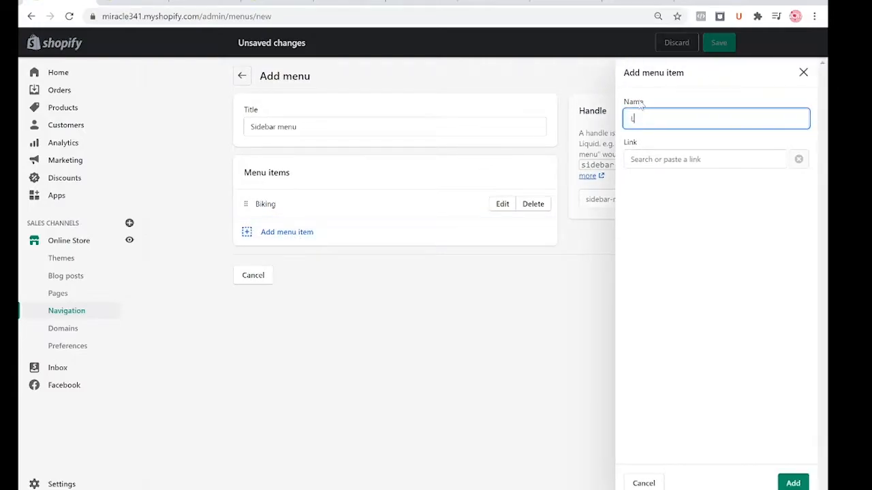
pyautogui.write('Love Shirt')
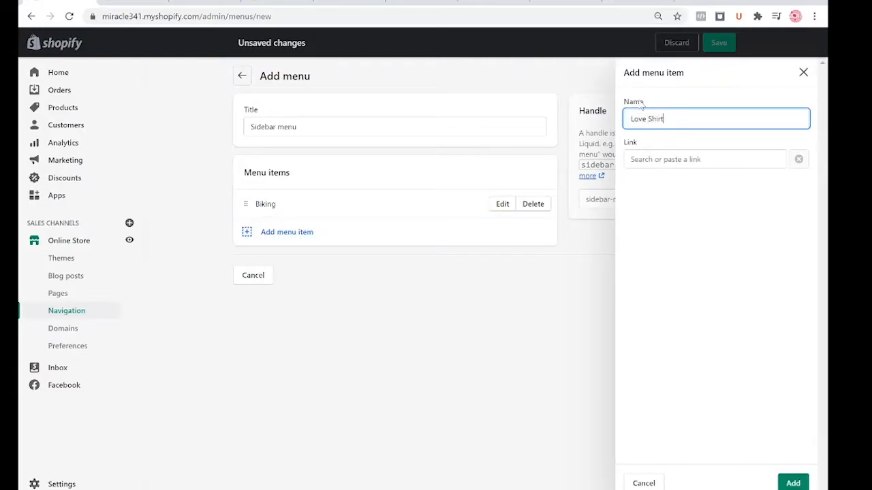
pyautogui.click(704, 158)
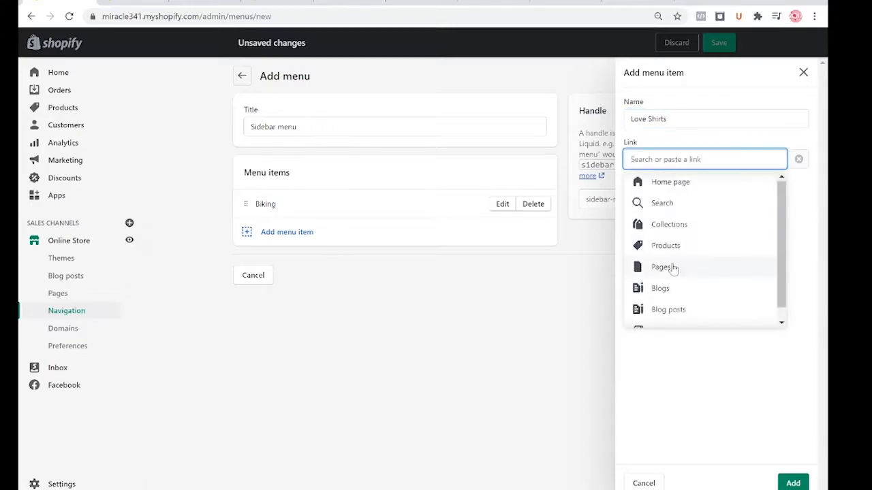
pyautogui.click(669, 223)
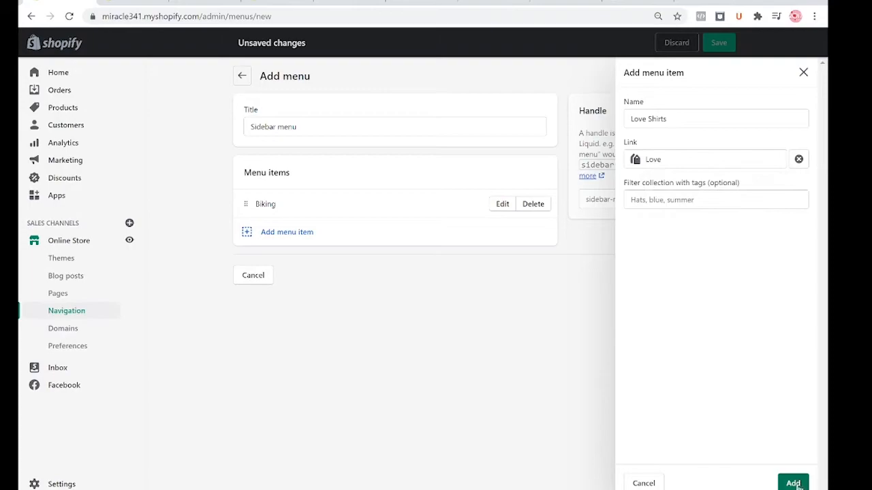
pyautogui.click(792, 482)
pyautogui.write('M')
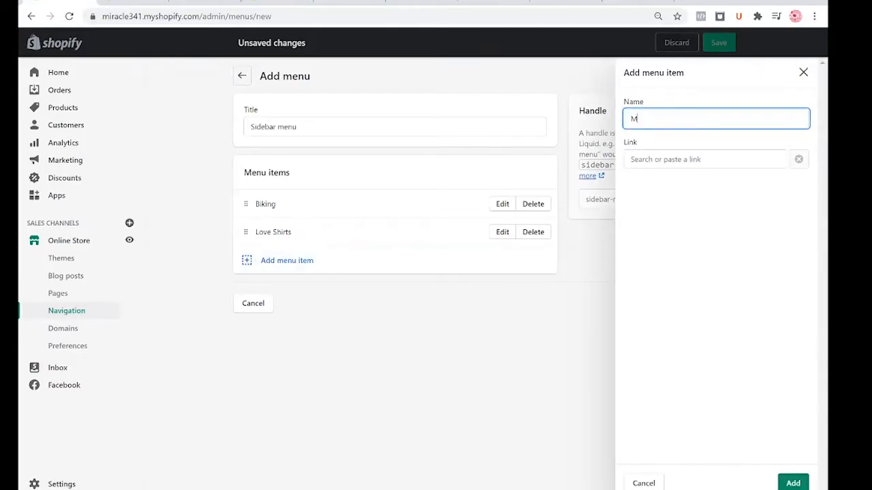
# Add 'Male Shirts' linked to Collections > Men's Top and nest it under Love Shirts
pyautogui.write('ale Shirts')
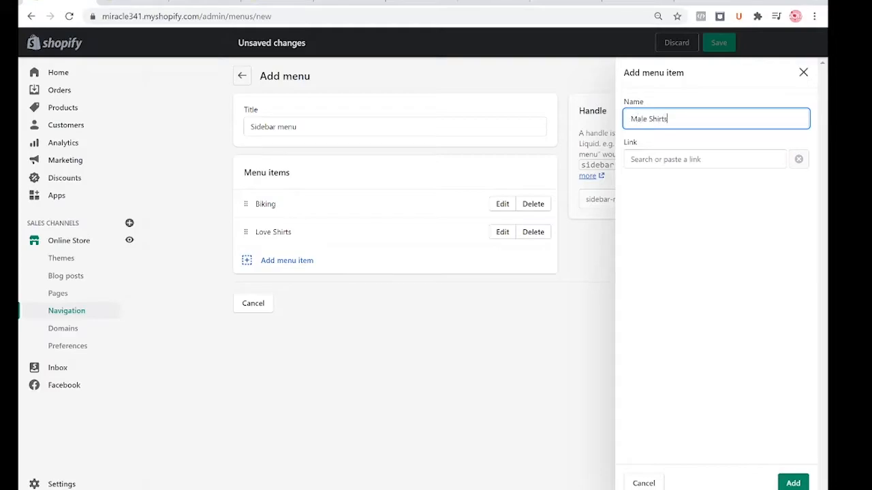
pyautogui.click(703, 158)
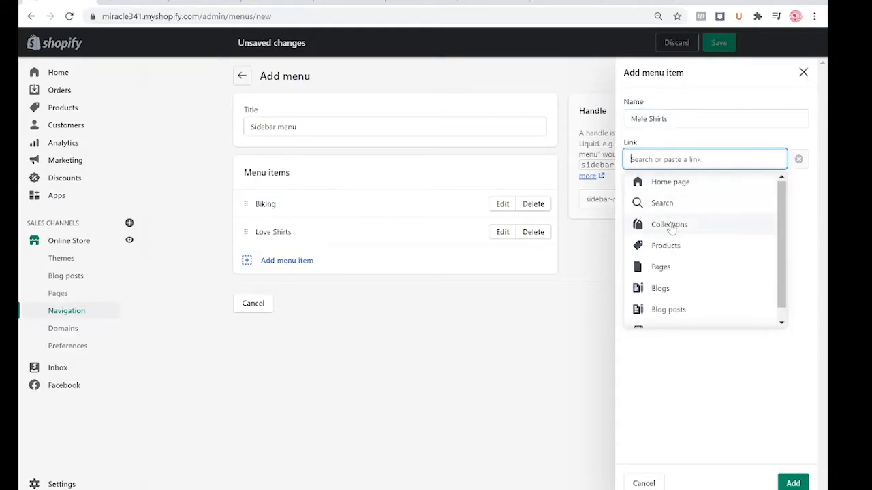
pyautogui.click(667, 223)
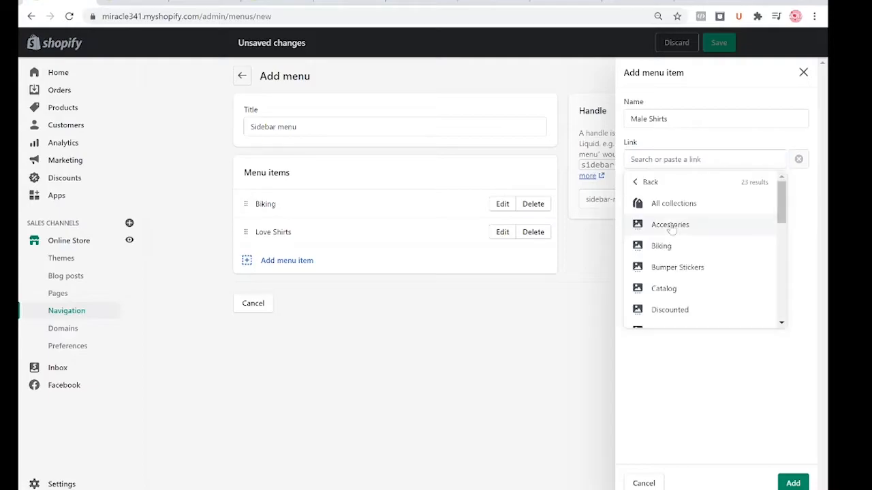
pyautogui.scroll(-3)
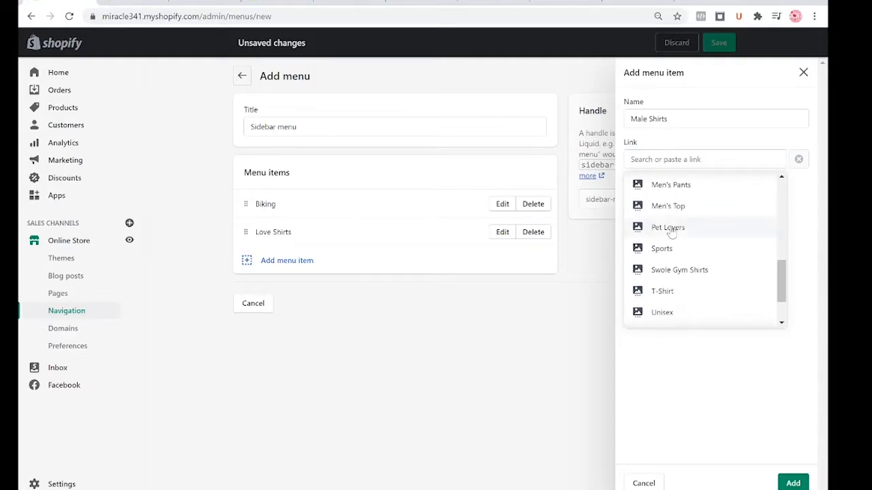
pyautogui.click(668, 205)
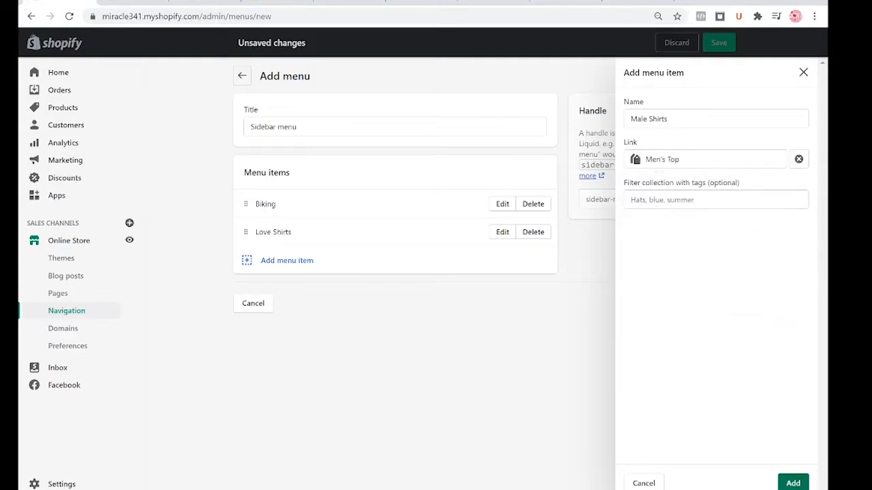
pyautogui.click(793, 482)
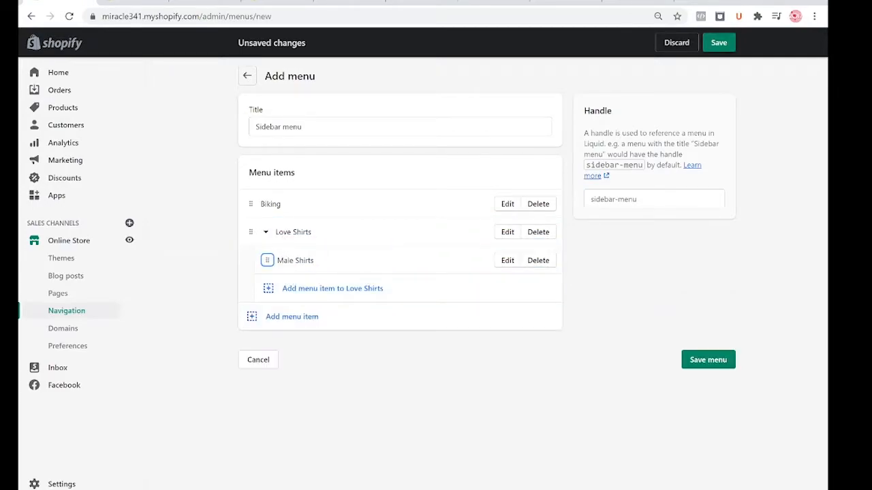
pyautogui.click(265, 232)
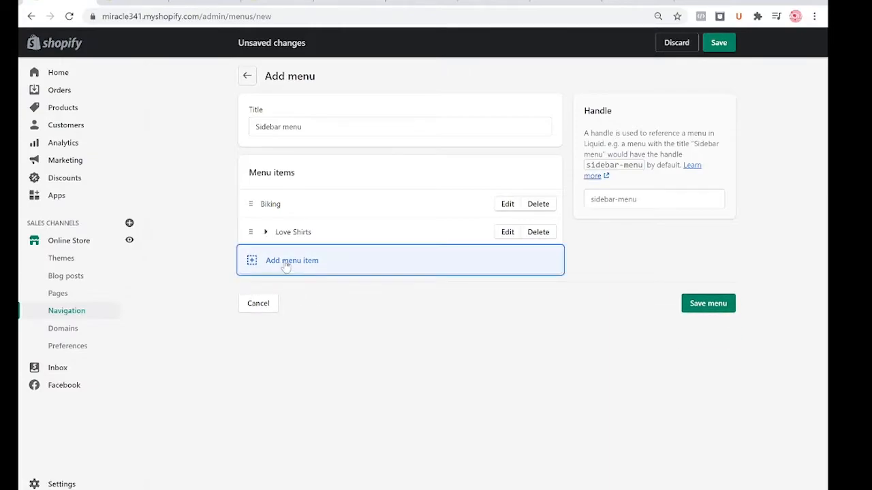
# Add a 'Swole Gym Shirts' menu item linked to the Swole Gym Shirts collection
pyautogui.click(292, 260)
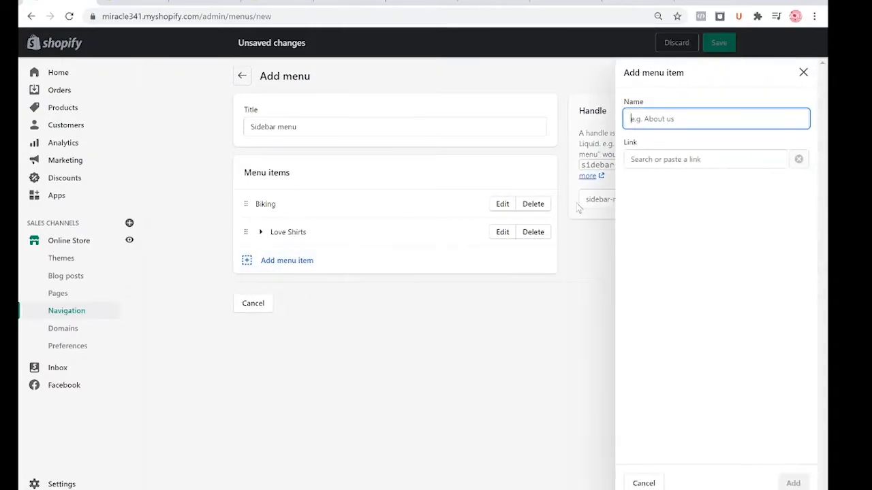
pyautogui.write('Swd')
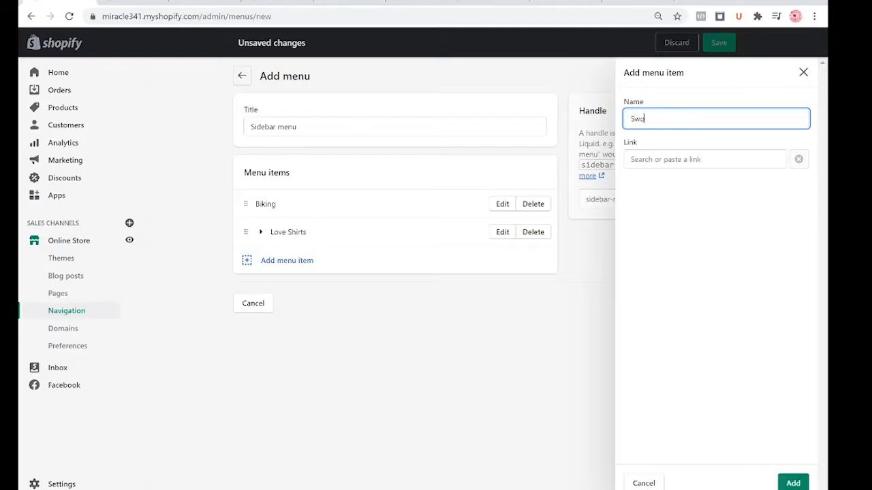
pyautogui.write('le Gym S')
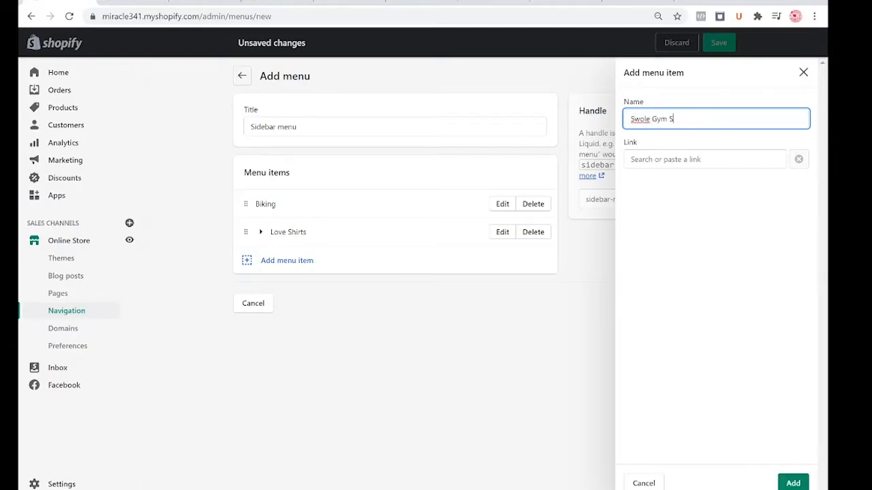
pyautogui.write('hirs')
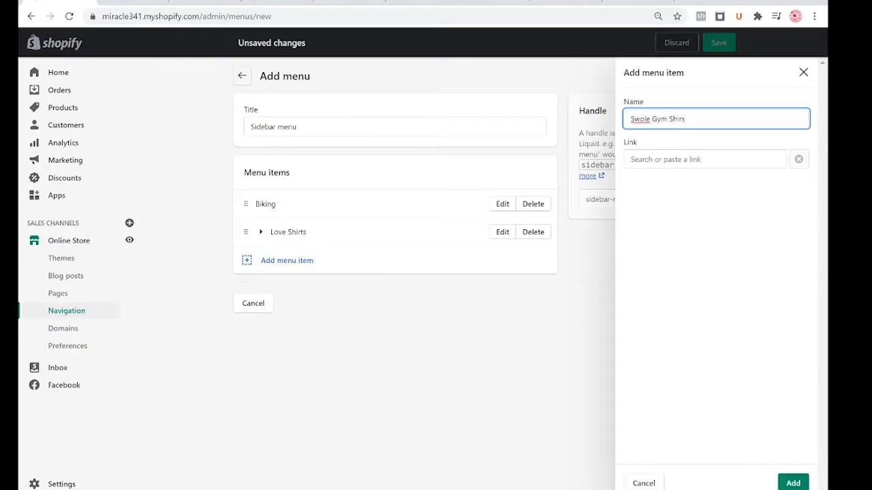
pyautogui.click(705, 158)
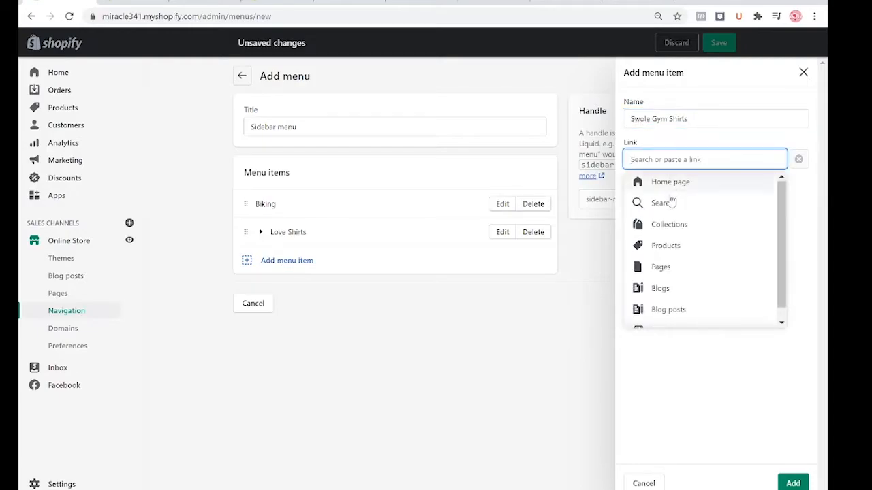
pyautogui.click(669, 223)
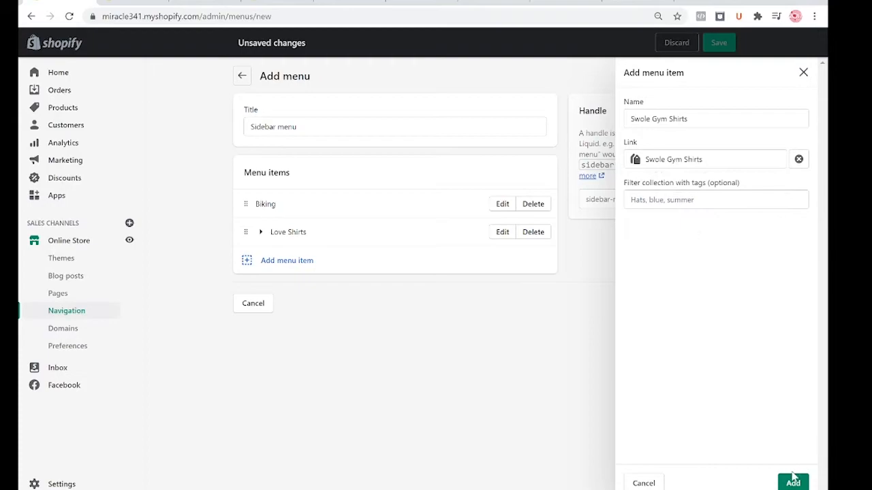
pyautogui.click(793, 482)
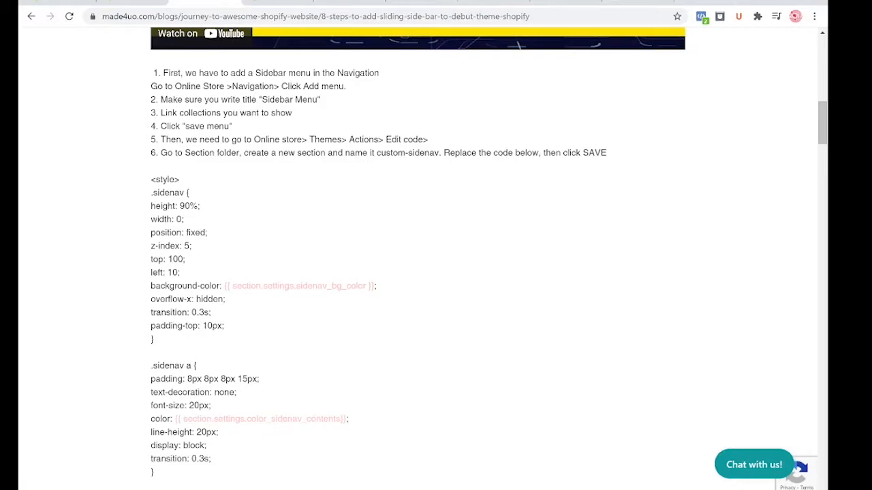
pyautogui.moveTo(256, 139); pyautogui.dragTo(427, 139)
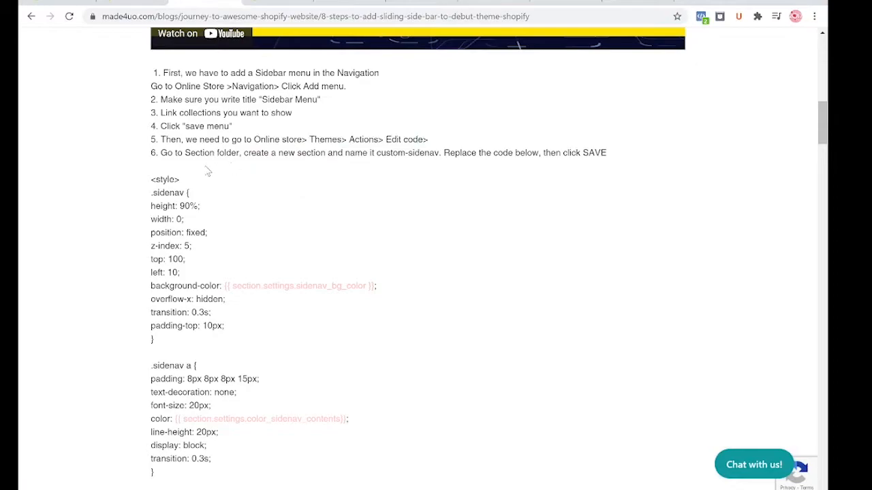
pyautogui.doubleClick(287, 153)
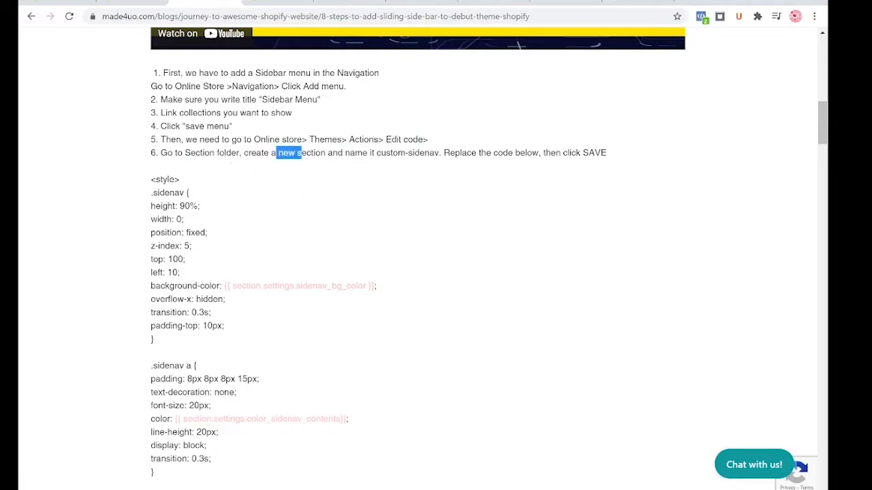
pyautogui.moveTo(275, 153); pyautogui.dragTo(311, 152)
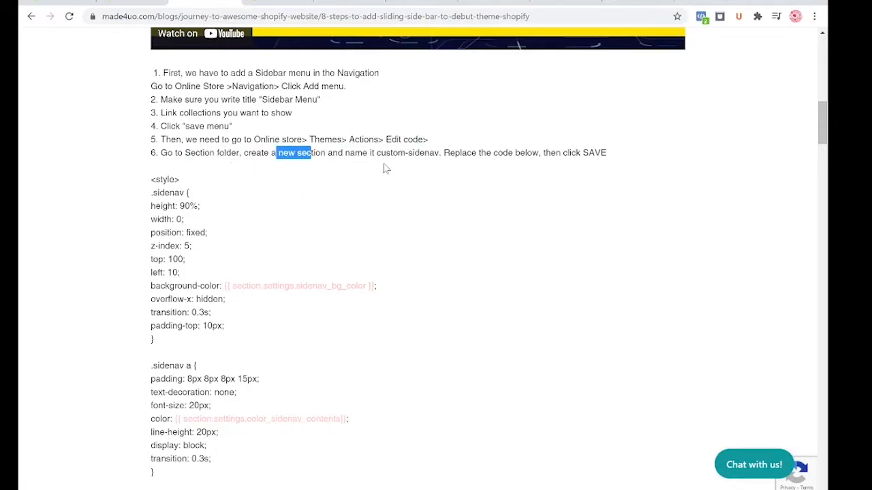
pyautogui.moveTo(456, 181)
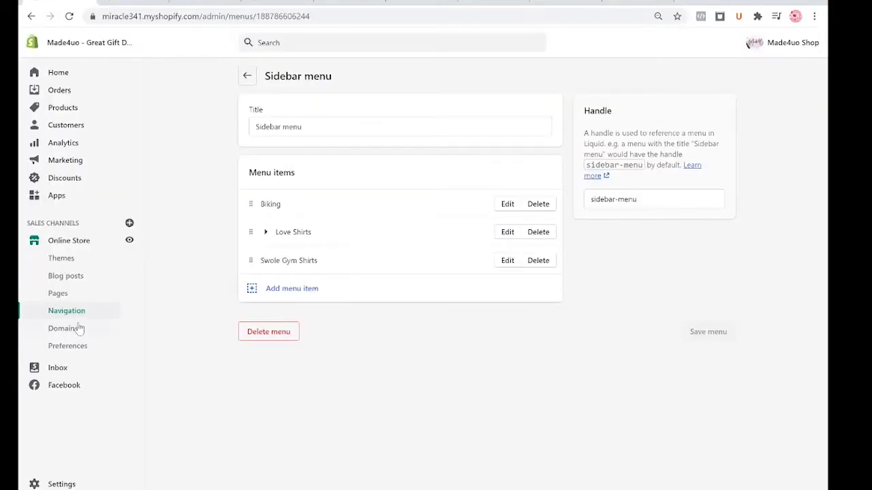
# From Online Store > Themes, choose Actions > Edit code for the Debut theme in the Theme library
pyautogui.click(60, 258)
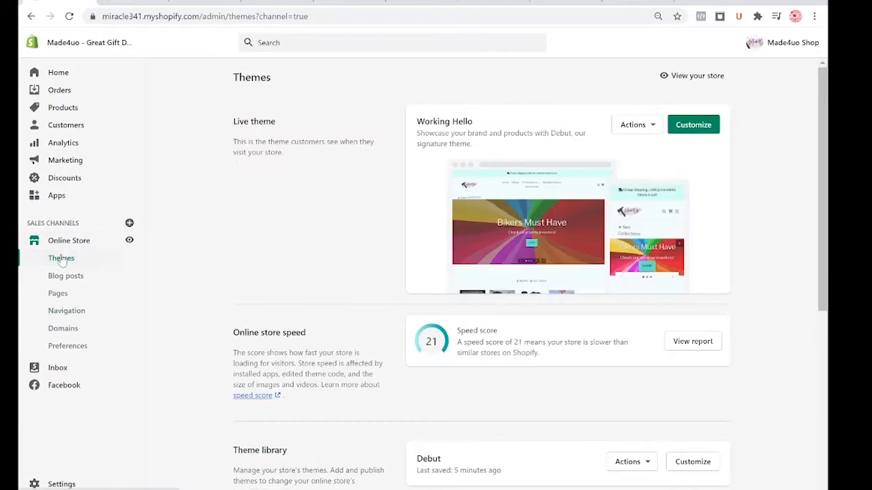
pyautogui.moveTo(564, 147)
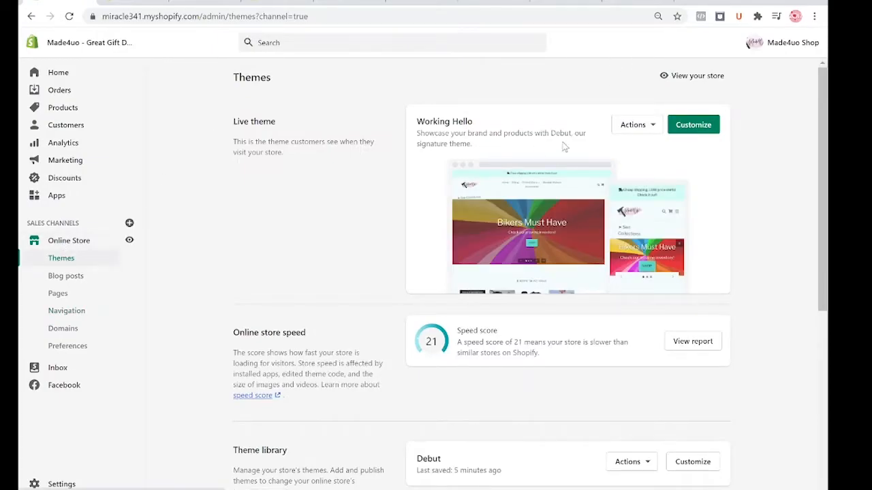
pyautogui.moveTo(625, 158)
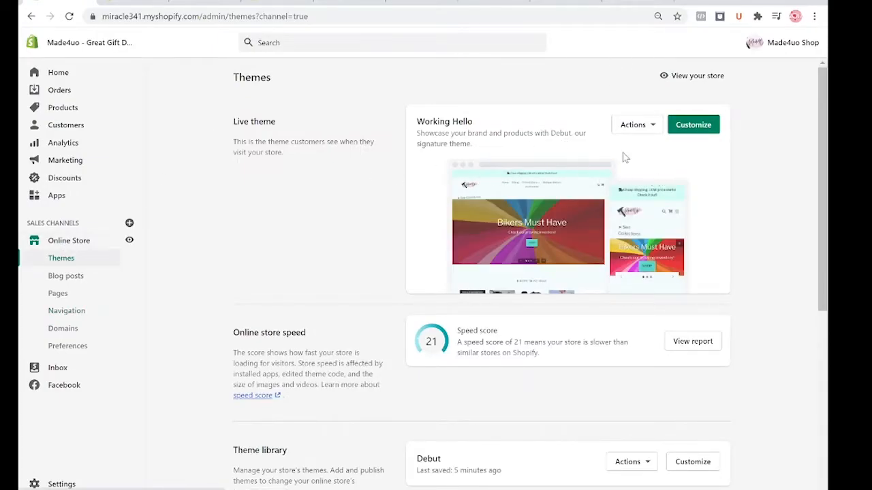
pyautogui.click(632, 125)
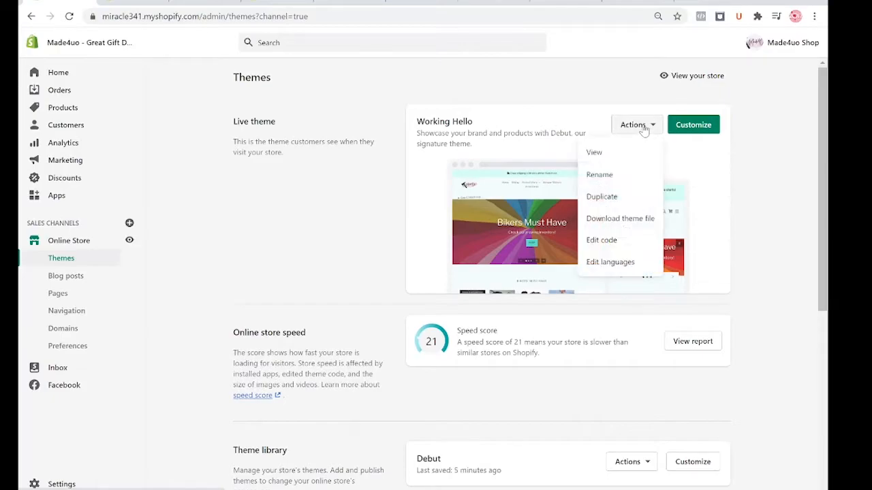
pyautogui.moveTo(422, 275)
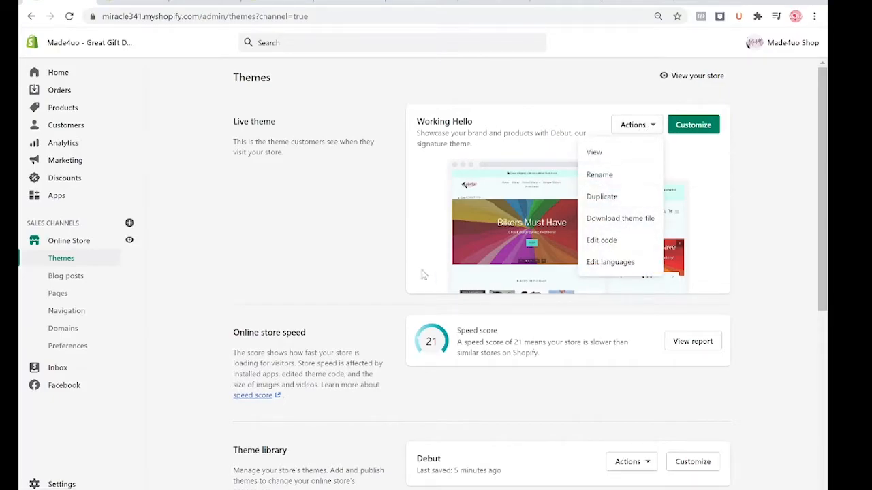
pyautogui.scroll(-3)
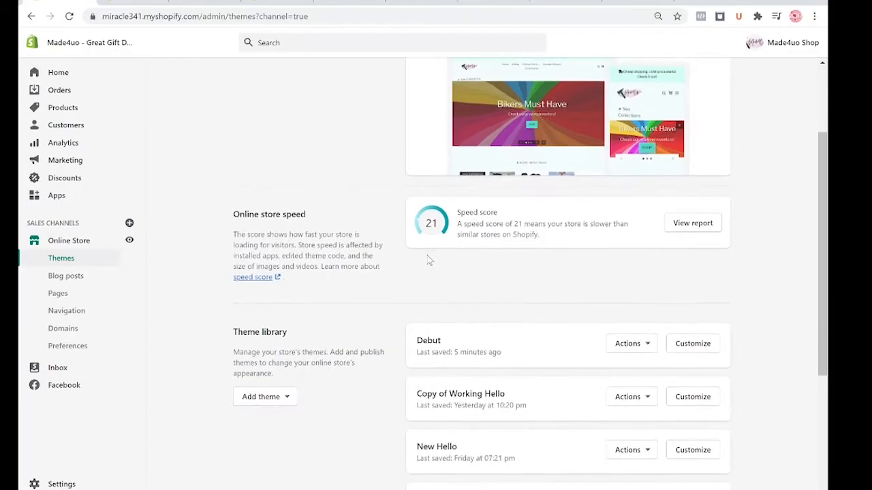
pyautogui.scroll(-3)
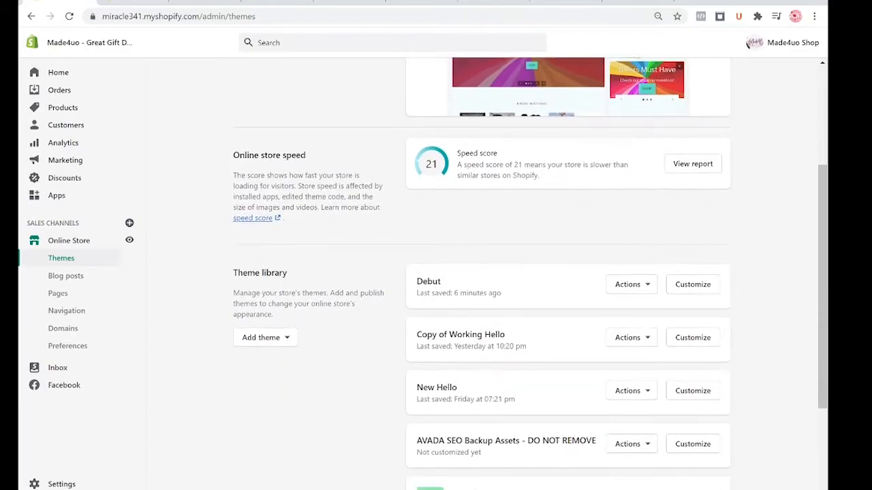
pyautogui.moveTo(627, 285)
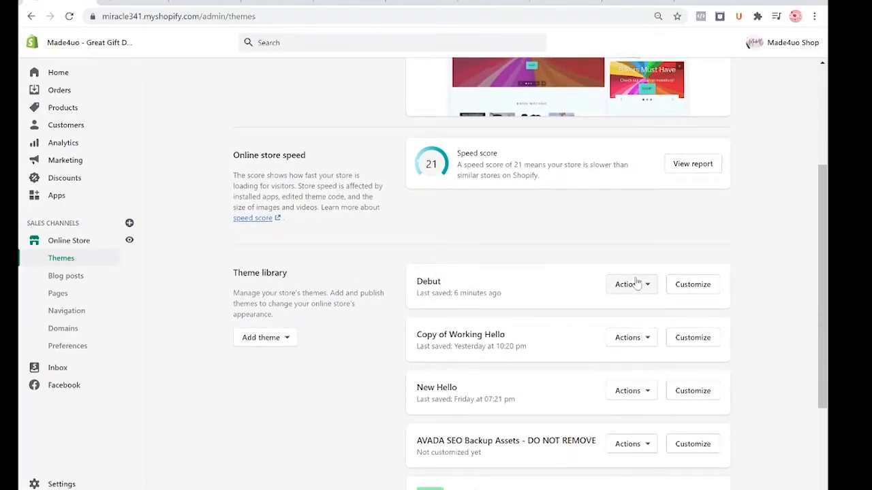
pyautogui.click(627, 284)
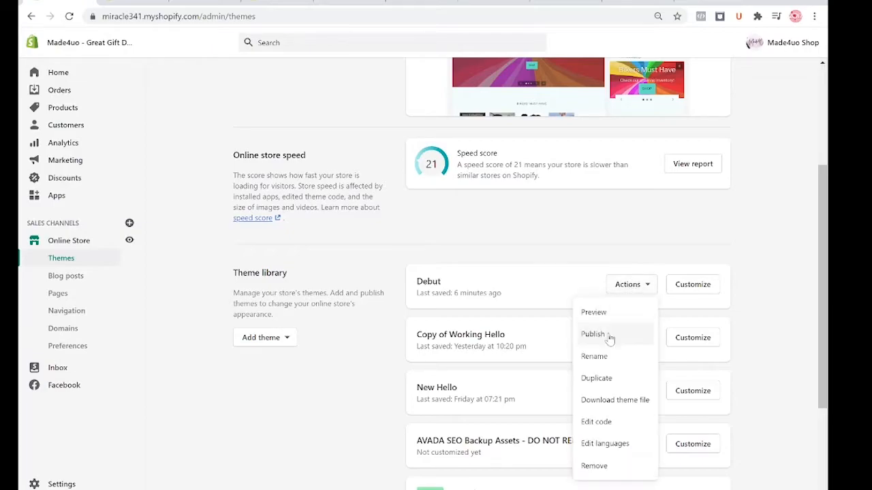
pyautogui.click(591, 333)
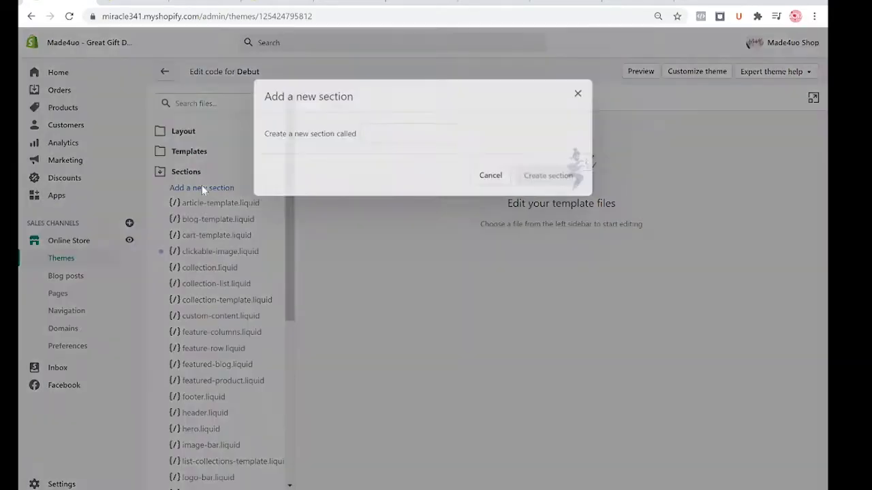
# Name the new section 'custom-sidenav' and create it
pyautogui.write('cus')
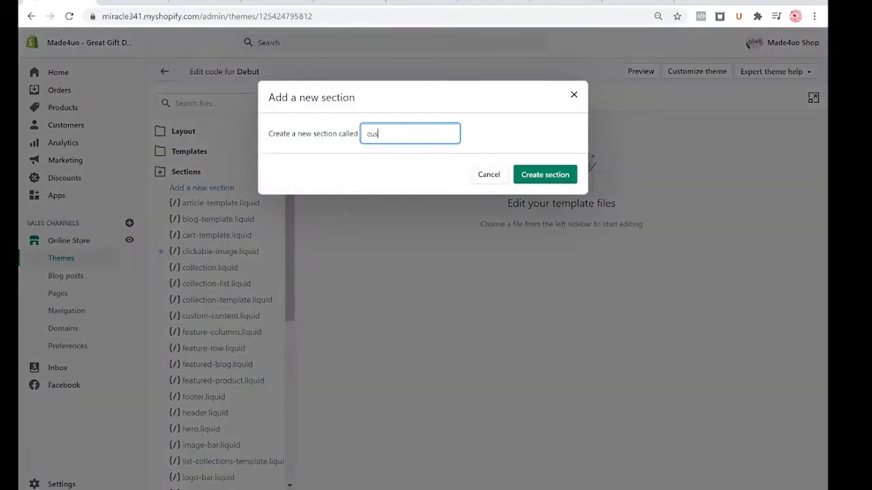
pyautogui.write('tom-side')
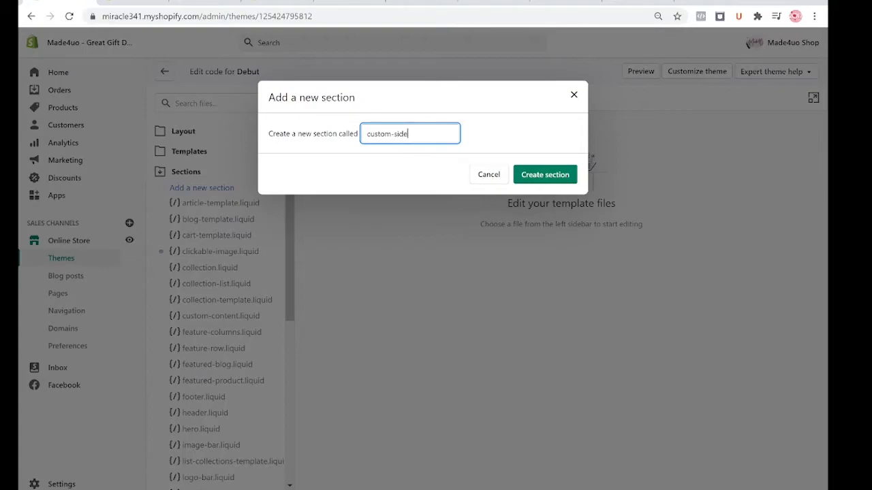
pyautogui.write('nav')
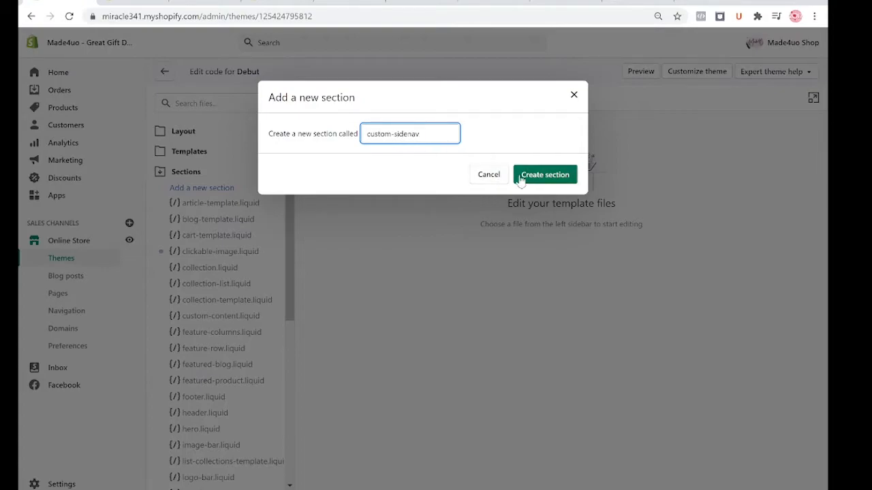
pyautogui.click(545, 174)
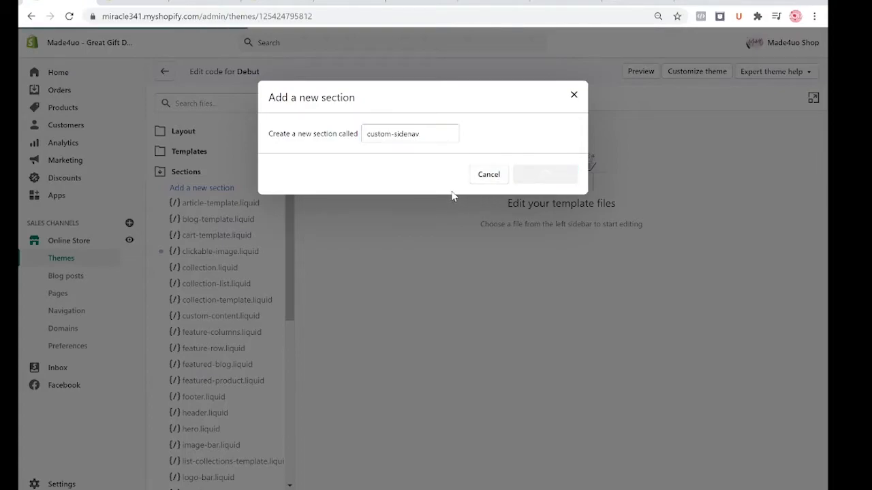
pyautogui.click(545, 174)
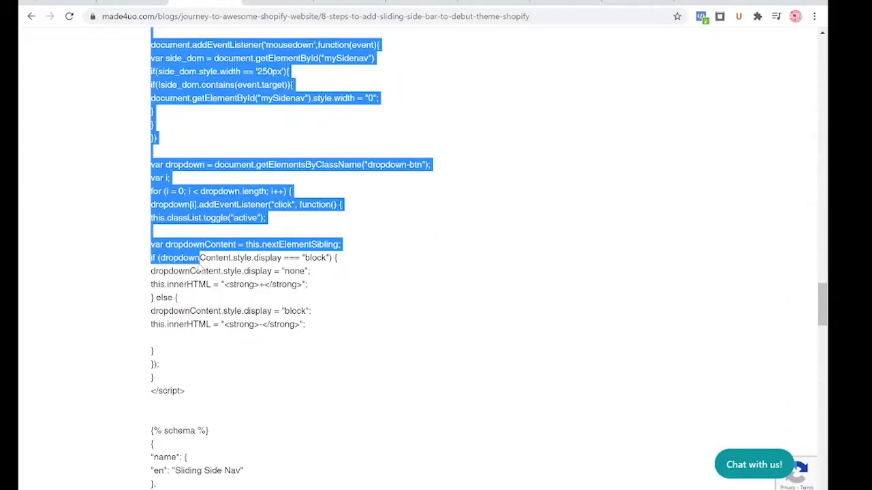
# Select the {% section 'custom-sidenav' %} include line from step 7 of the tutorial
pyautogui.scroll(-3)
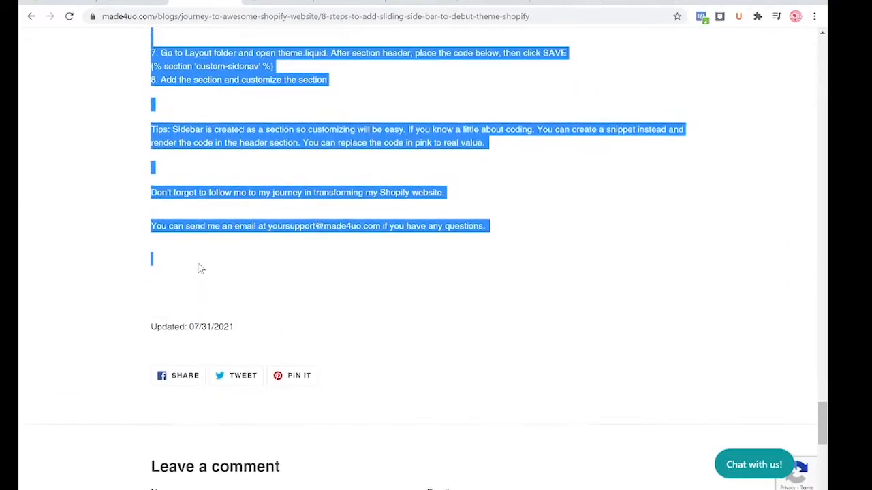
pyautogui.scroll(3)
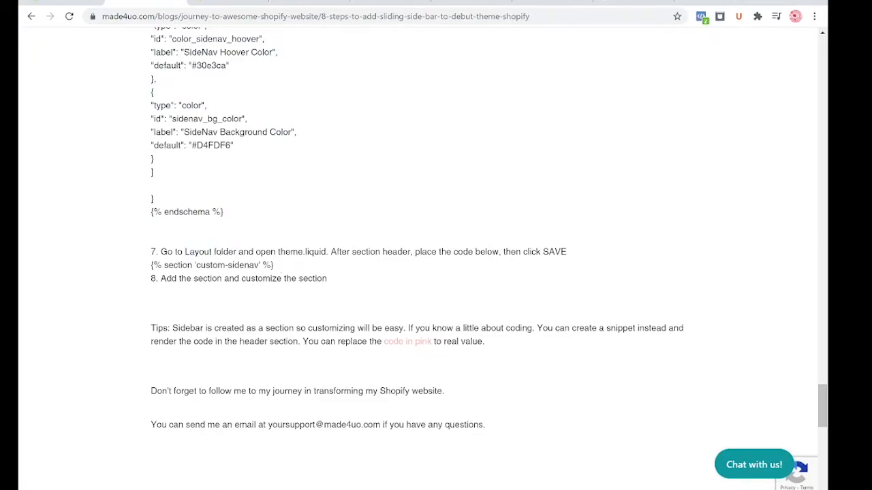
pyautogui.moveTo(320, 267)
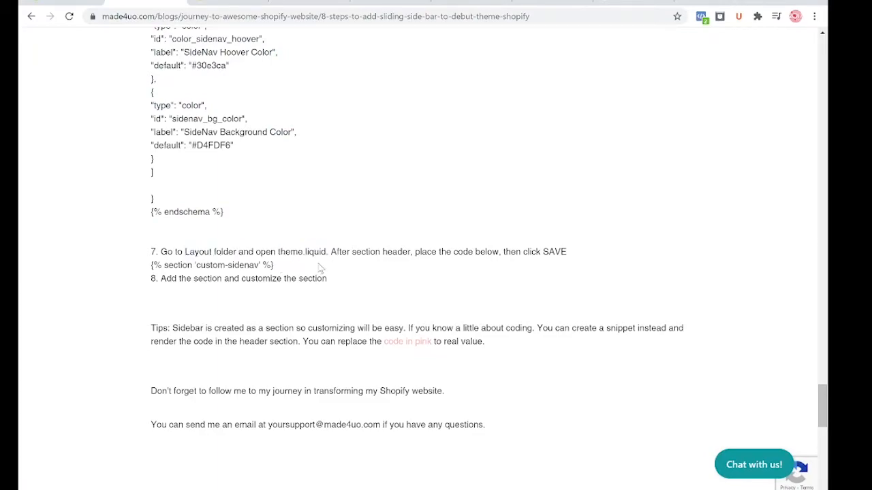
pyautogui.doubleClick(212, 265)
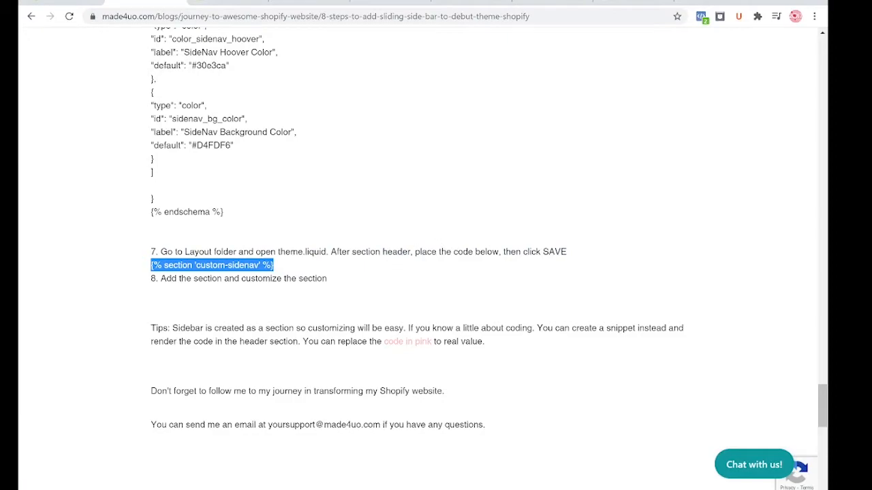
pyautogui.doubleClick(379, 251)
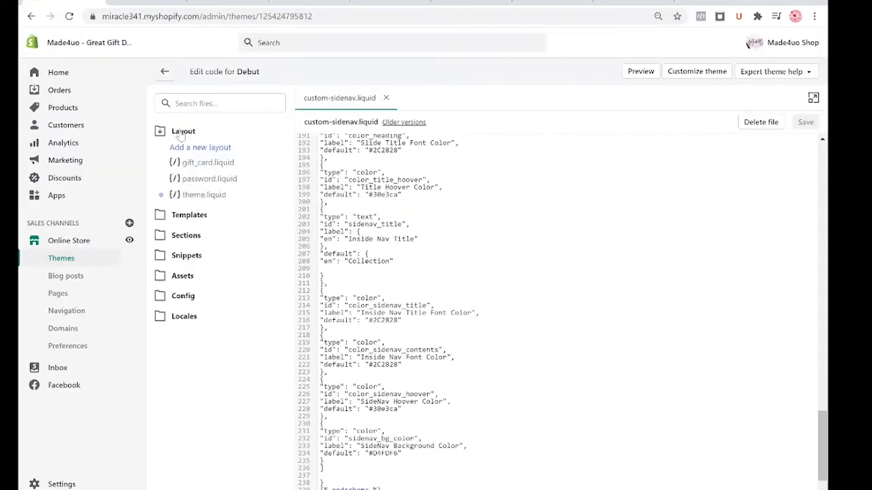
pyautogui.moveTo(204, 195)
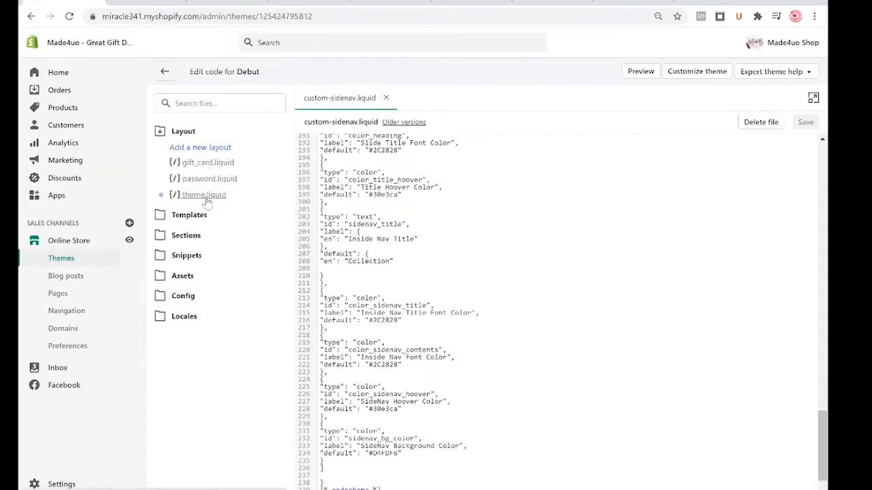
# Insert {% section 'custom-sidenav' %} below {% section 'header' %} in theme.liquid and save
pyautogui.click(204, 195)
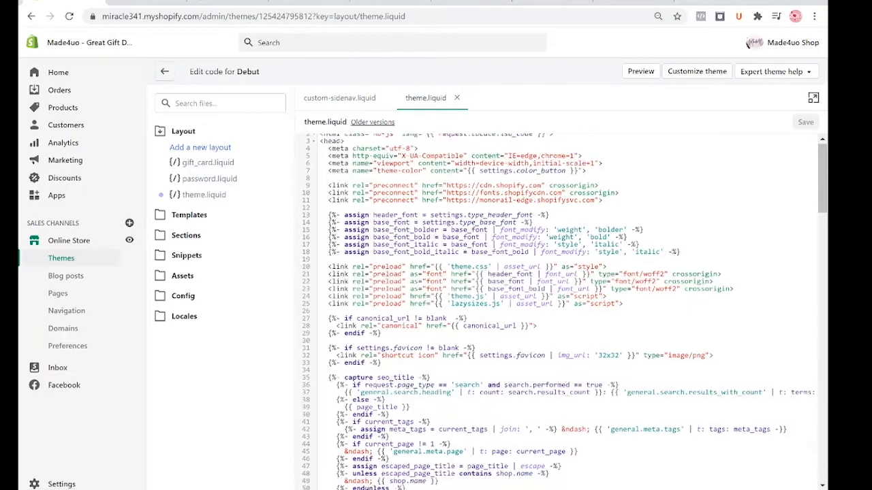
pyautogui.scroll(-3)
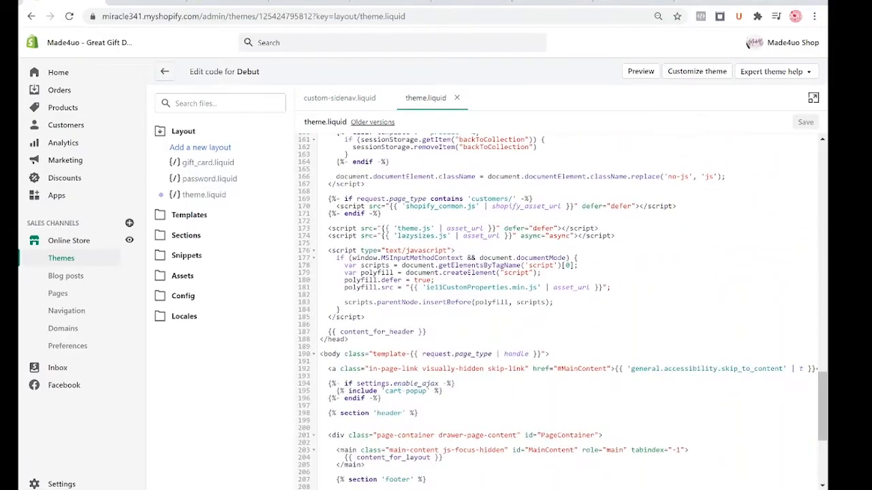
pyautogui.scroll(-3)
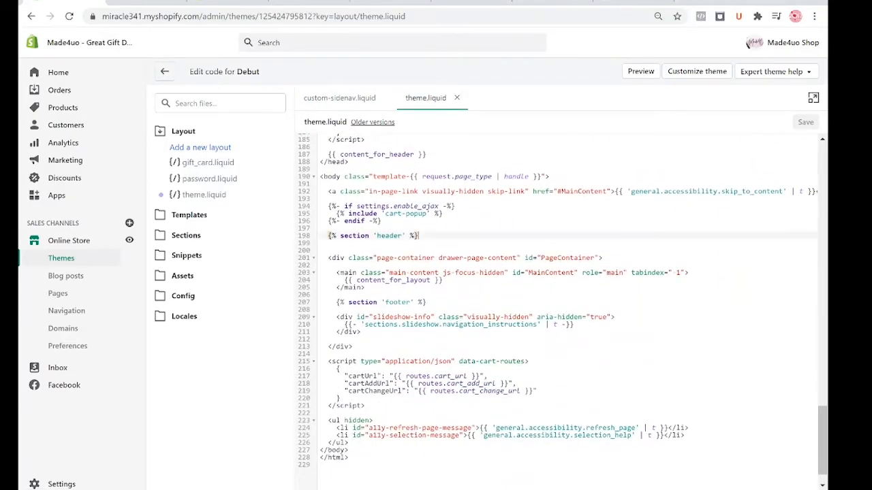
pyautogui.write("{% section 'custom-sidenav' %}")
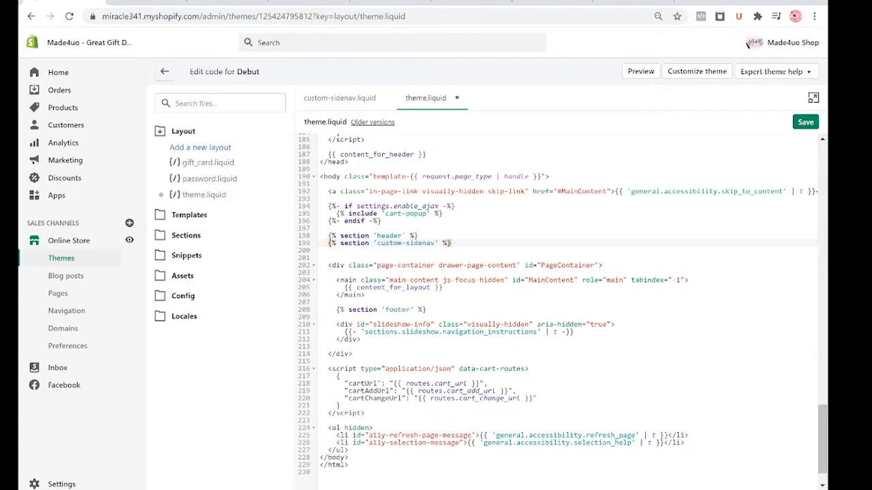
pyautogui.click(804, 121)
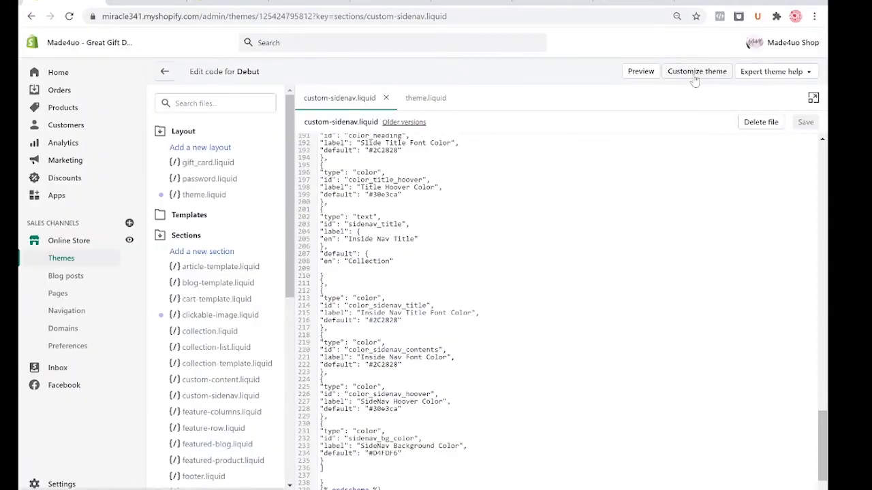
# Launch the Debut theme customizer from the code editor, landing on the home page
pyautogui.click(695, 71)
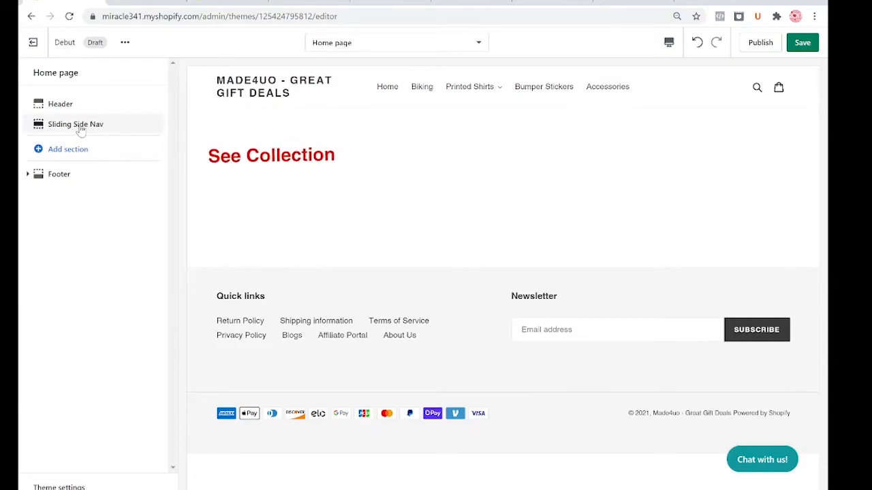
# Set the Sliding Side Nav slide title to 'Collection' with blue 3D75E5 title font
pyautogui.click(76, 124)
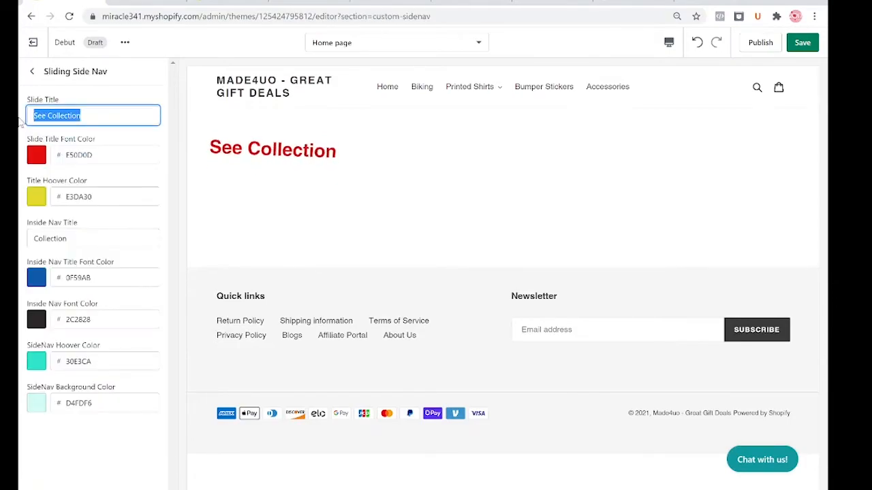
pyautogui.write('C')
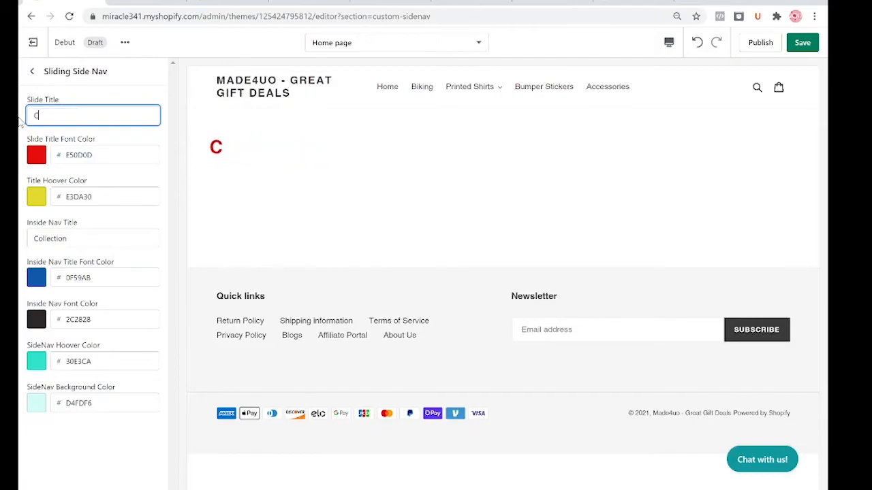
pyautogui.write('ollecti')
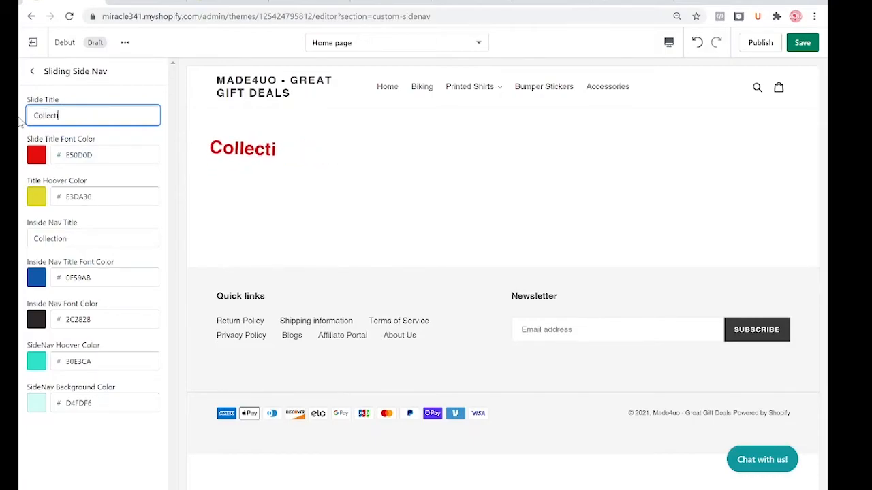
pyautogui.write('on')
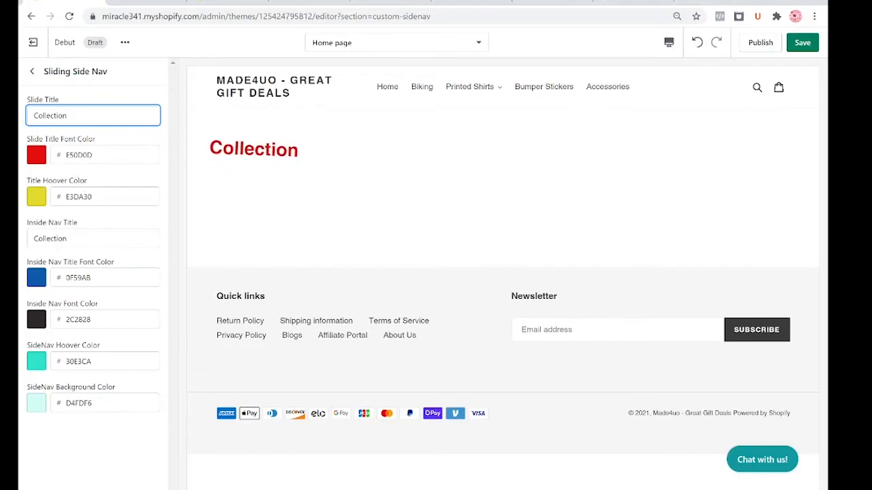
pyautogui.click(35, 156)
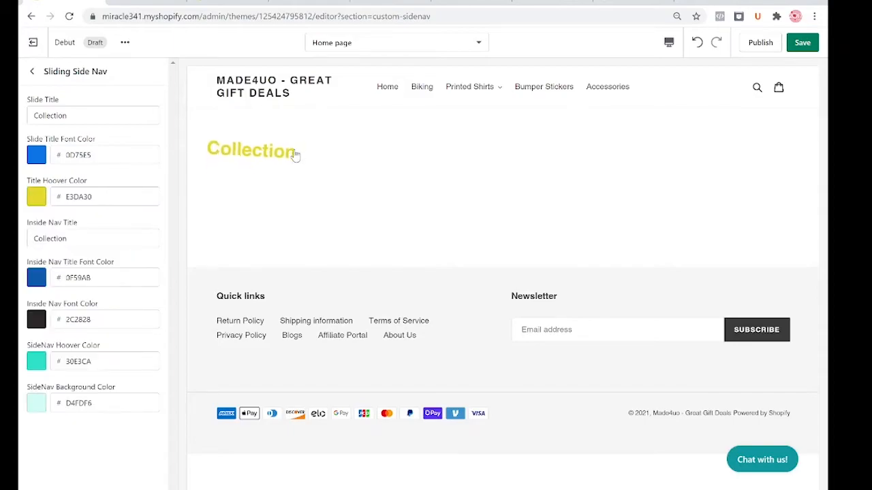
pyautogui.click(250, 150)
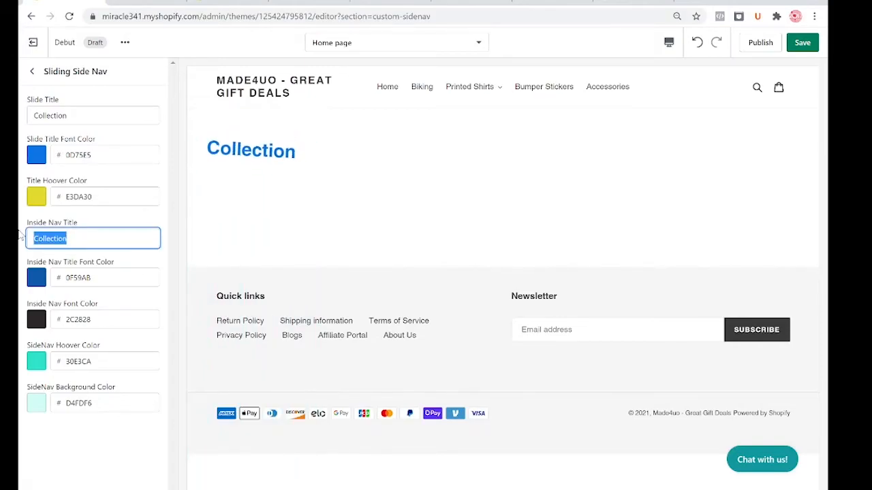
pyautogui.moveTo(21, 370)
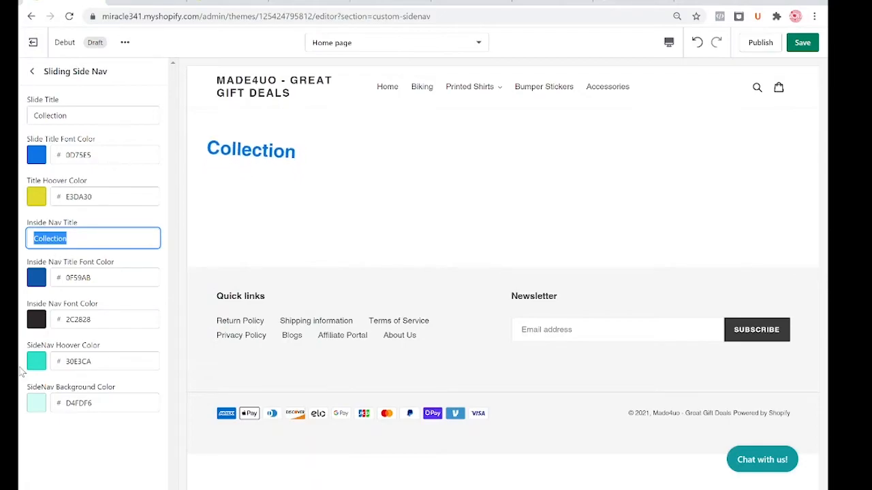
# Set the Inside Nav Title to 'My Favorites' and follow the Love Shirts link in the preview
pyautogui.write('My Fav')
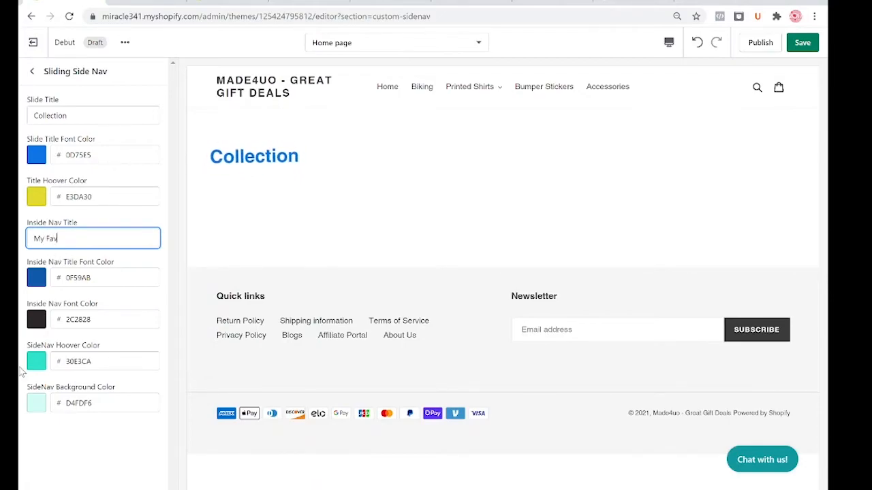
pyautogui.write('orites')
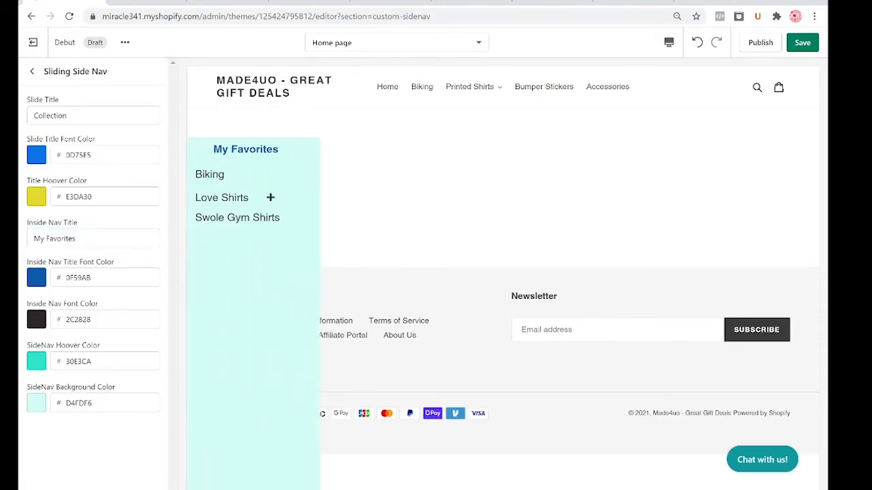
pyautogui.moveTo(229, 175)
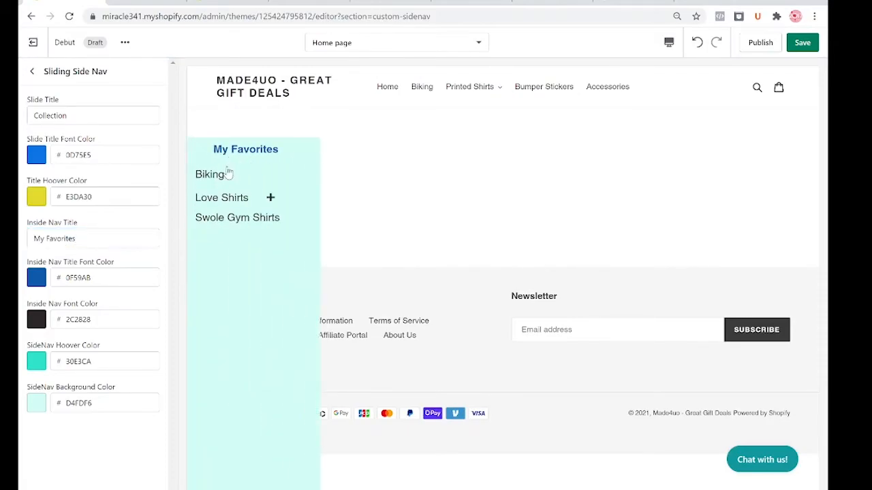
pyautogui.moveTo(221, 198)
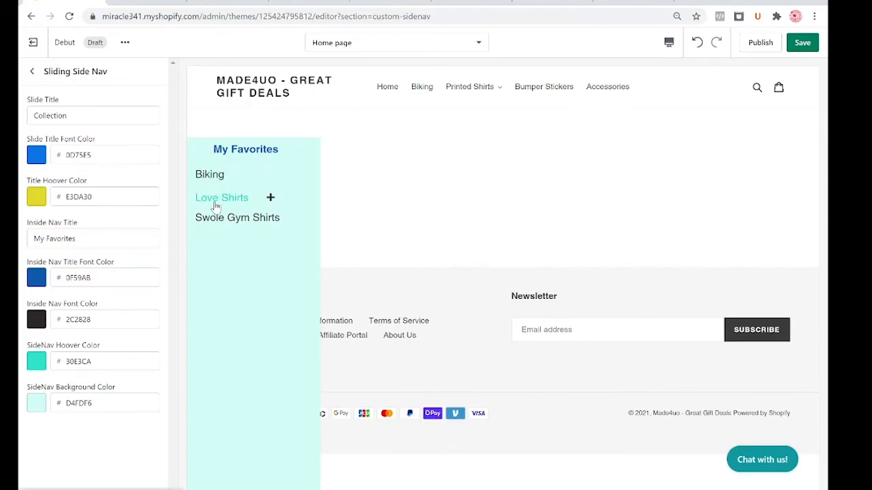
pyautogui.moveTo(226, 233)
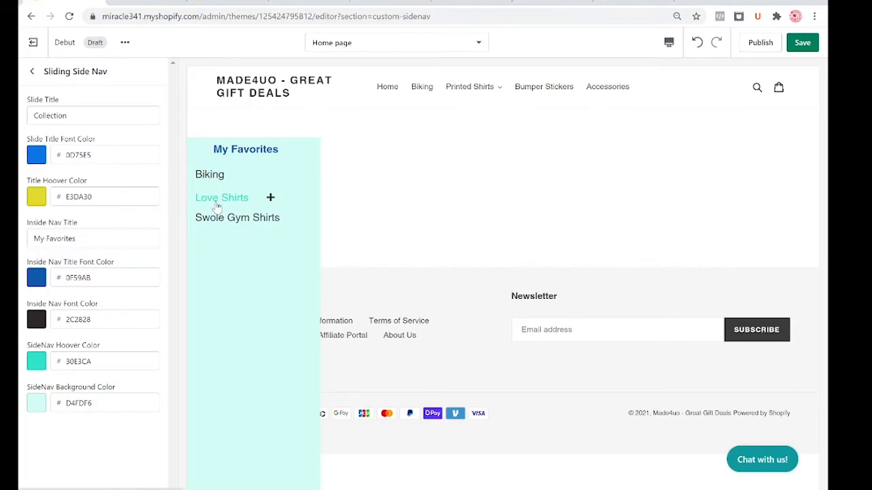
pyautogui.click(221, 197)
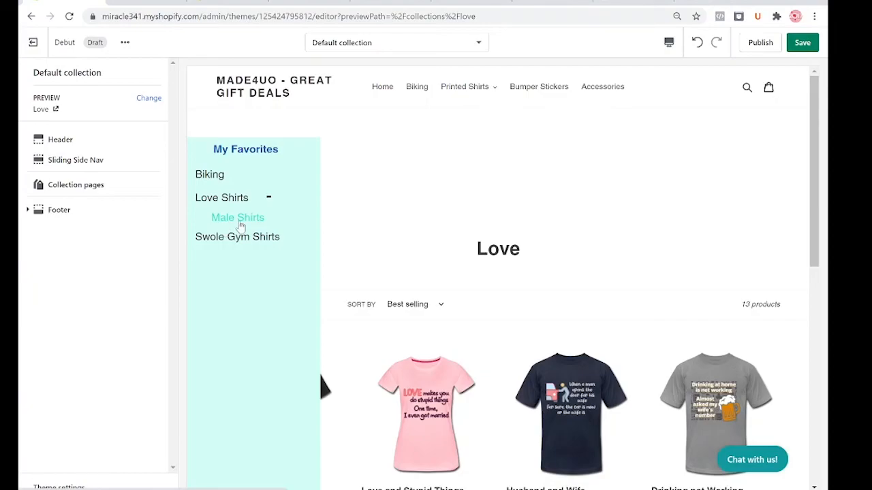
# Visit the Male Shirts collection via the nav, then return to the Sliding Side Nav settings
pyautogui.click(237, 218)
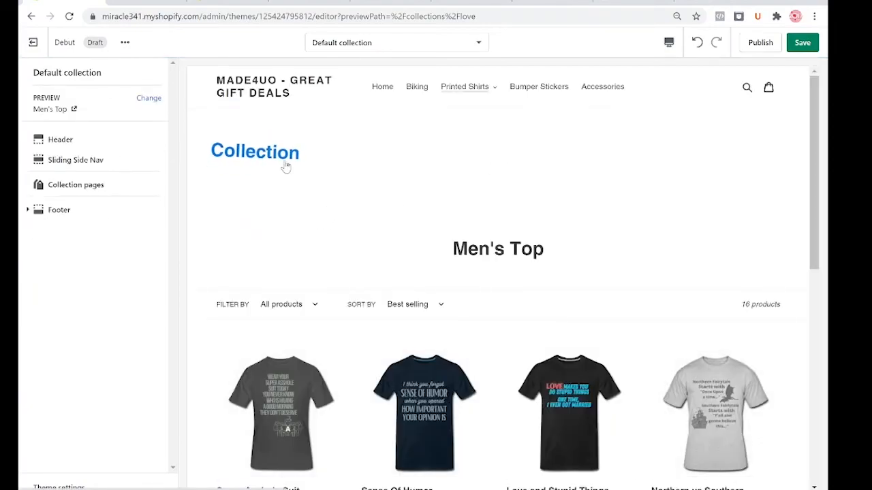
pyautogui.click(76, 160)
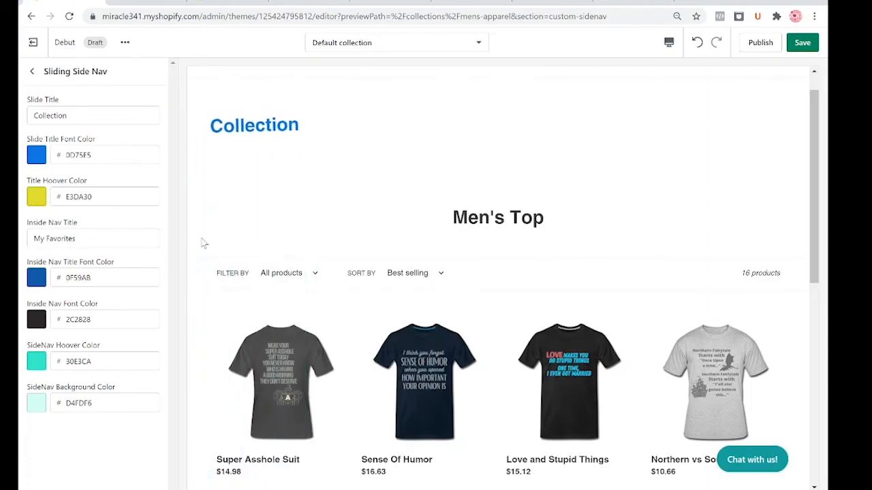
pyautogui.moveTo(93, 387)
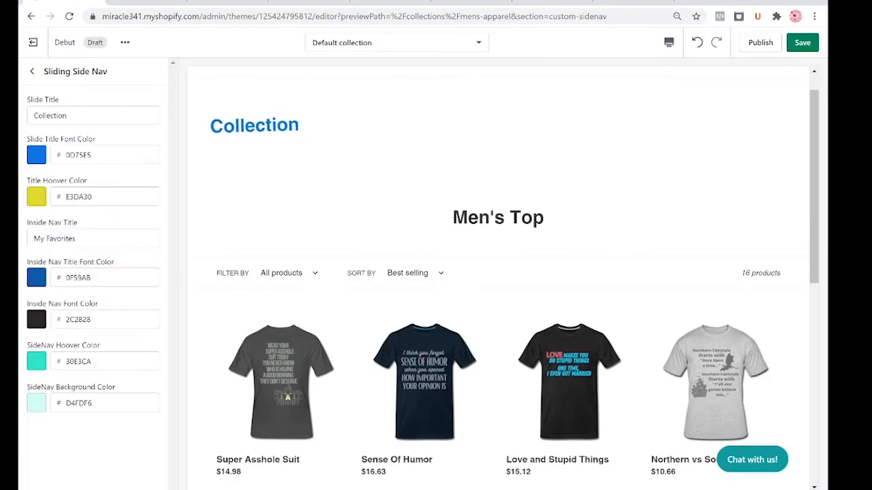
pyautogui.moveTo(253, 125)
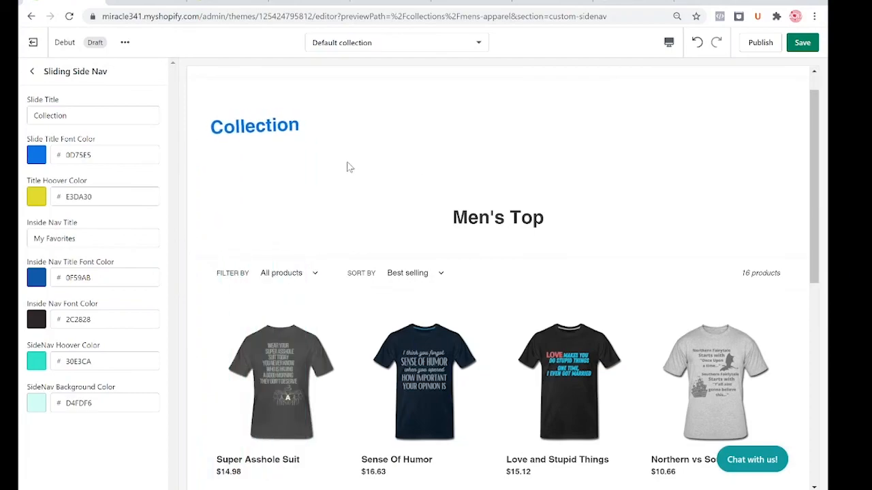
pyautogui.moveTo(382, 183)
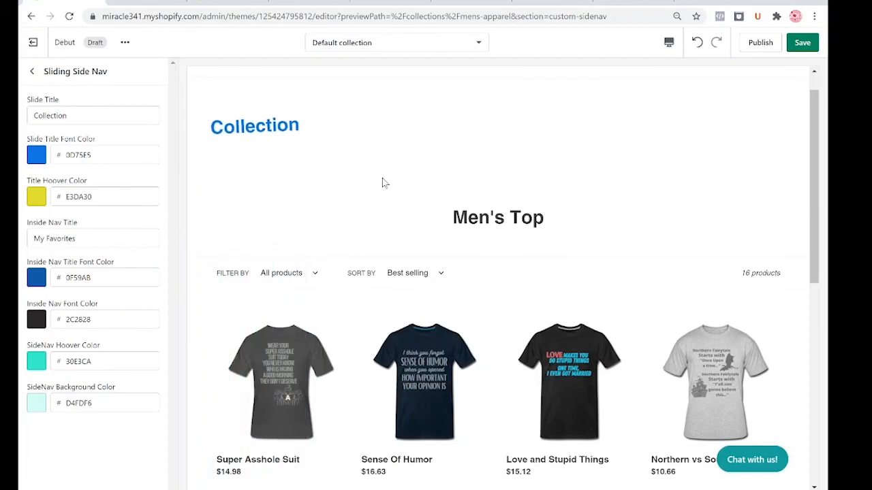